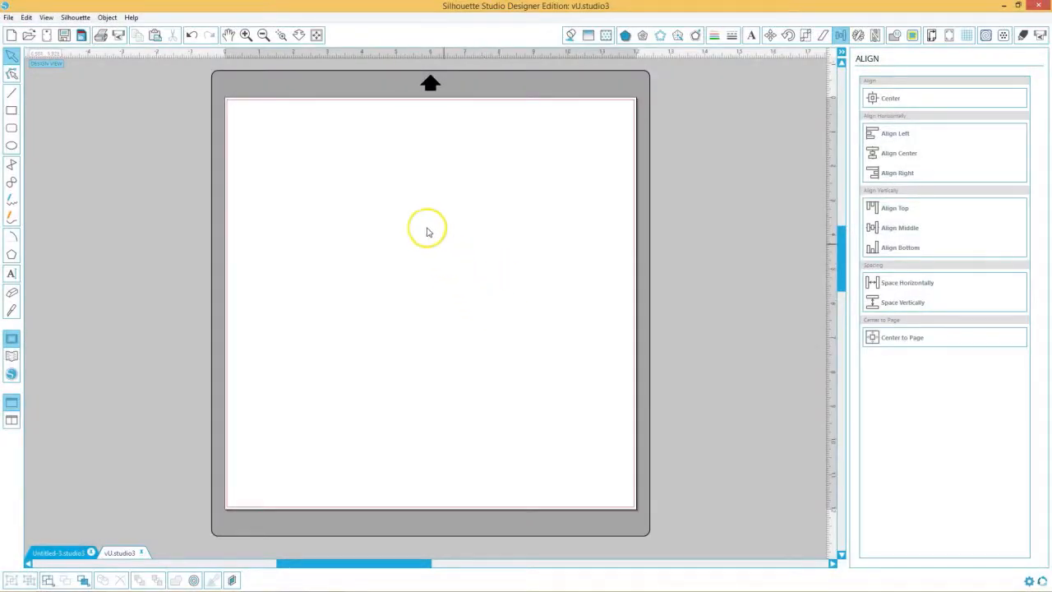
mouse_move(254, 196)
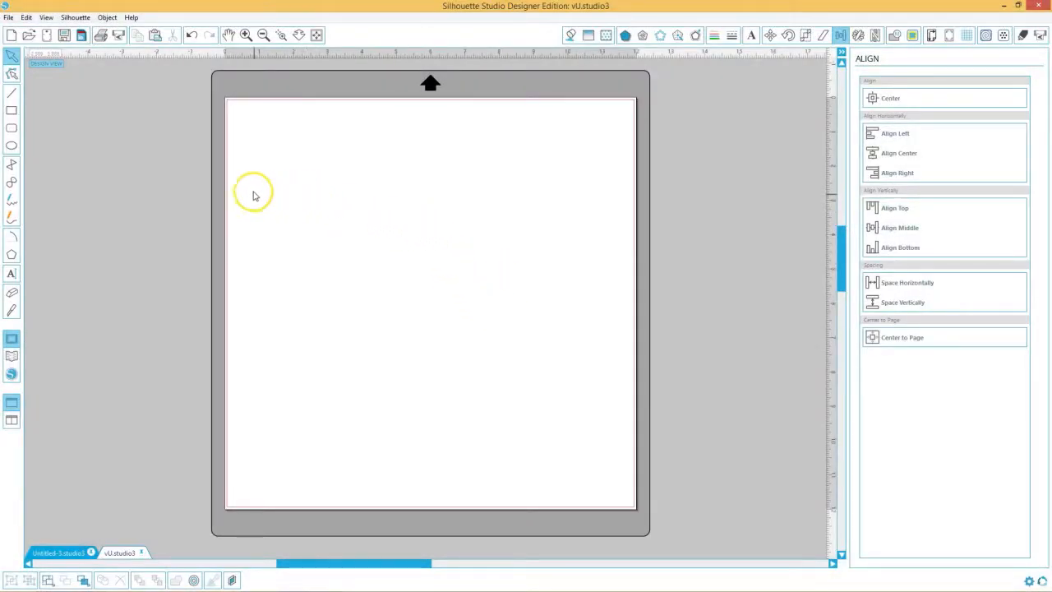
mouse_move(318, 253)
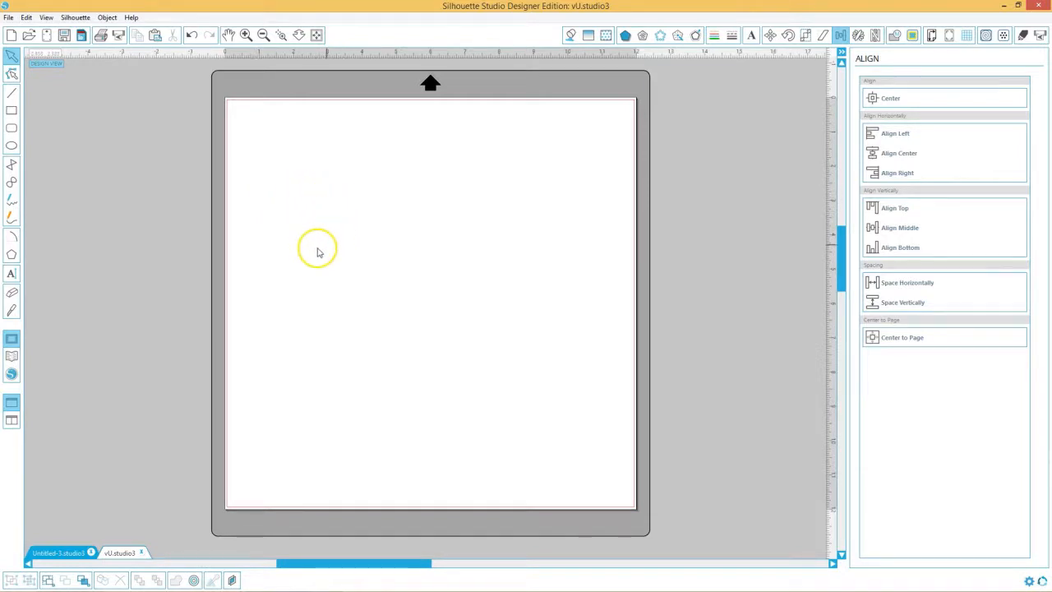
mouse_move(318, 286)
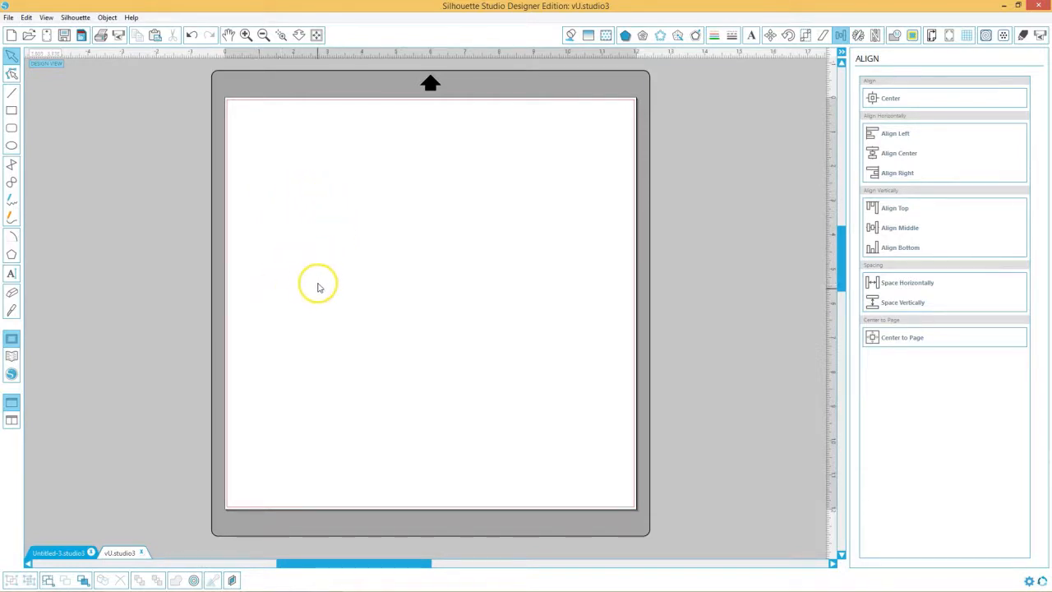
mouse_move(363, 411)
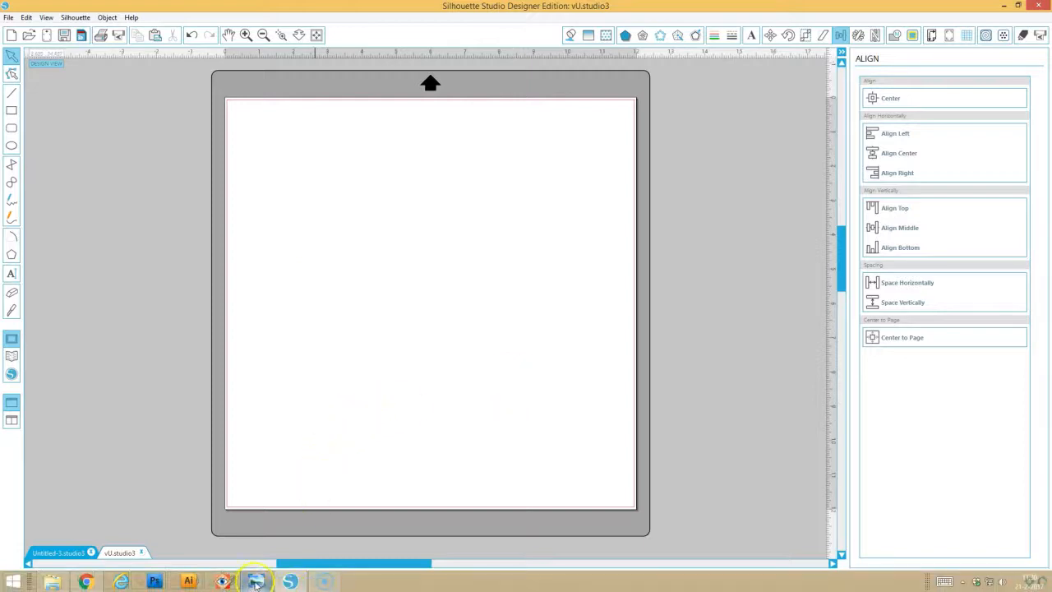
Step: View the tutorial monogram us.png reference image in Windows Photo Viewer
left_click(255, 582)
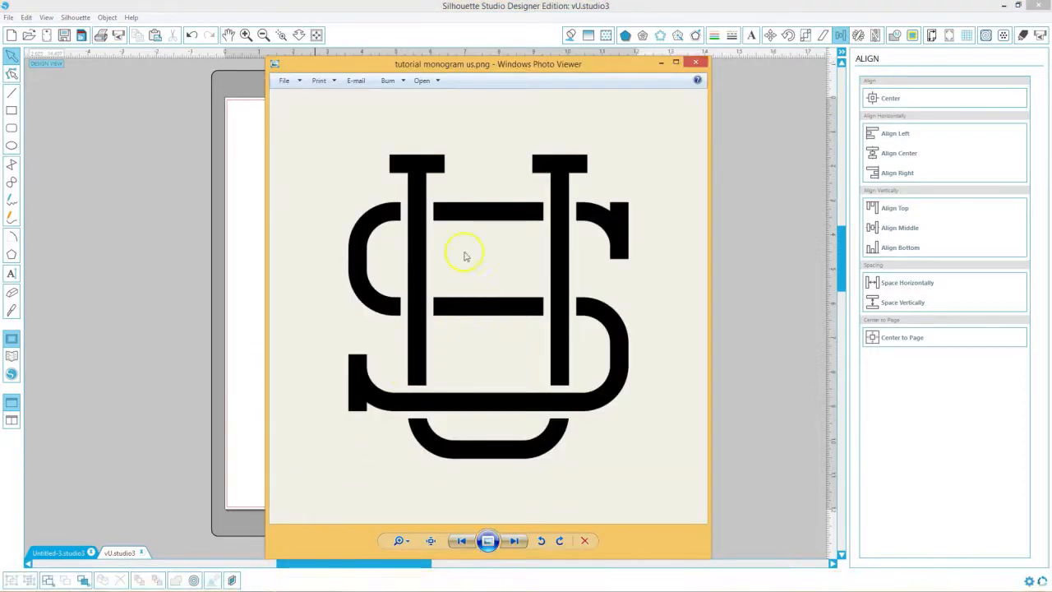
mouse_move(567, 181)
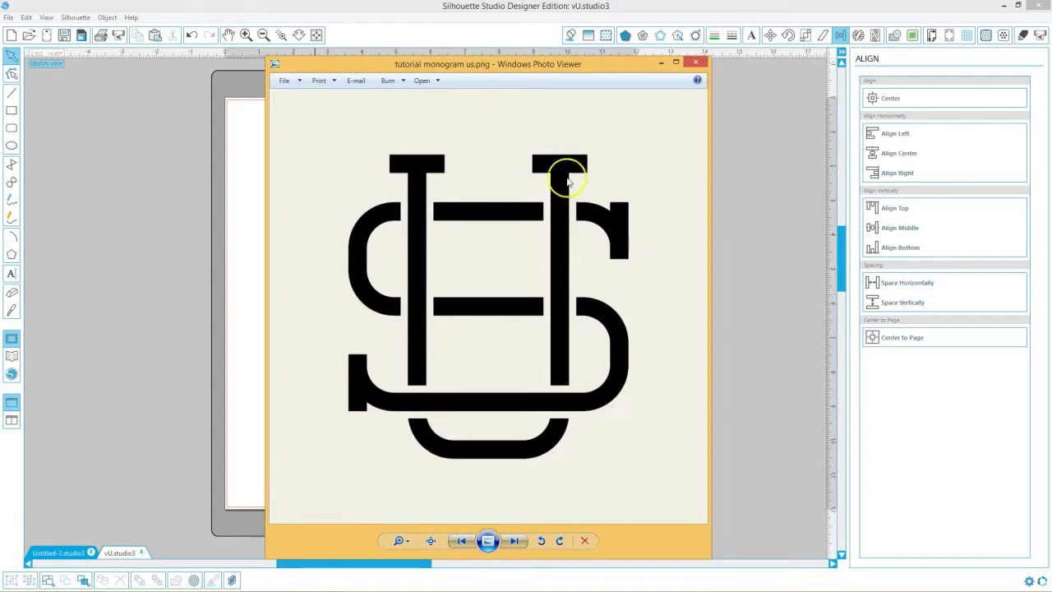
mouse_move(541, 254)
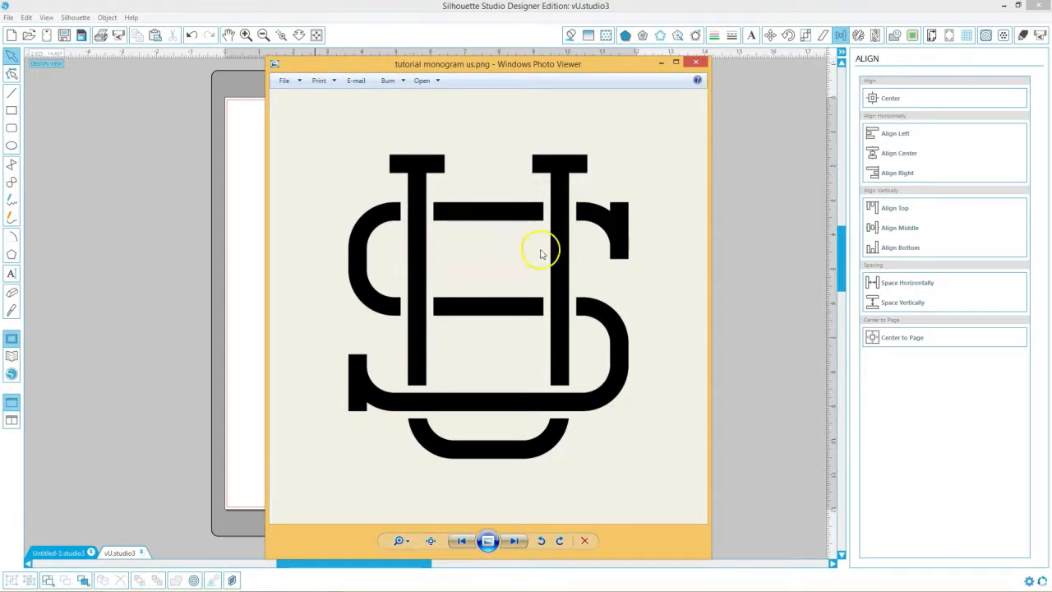
mouse_move(473, 321)
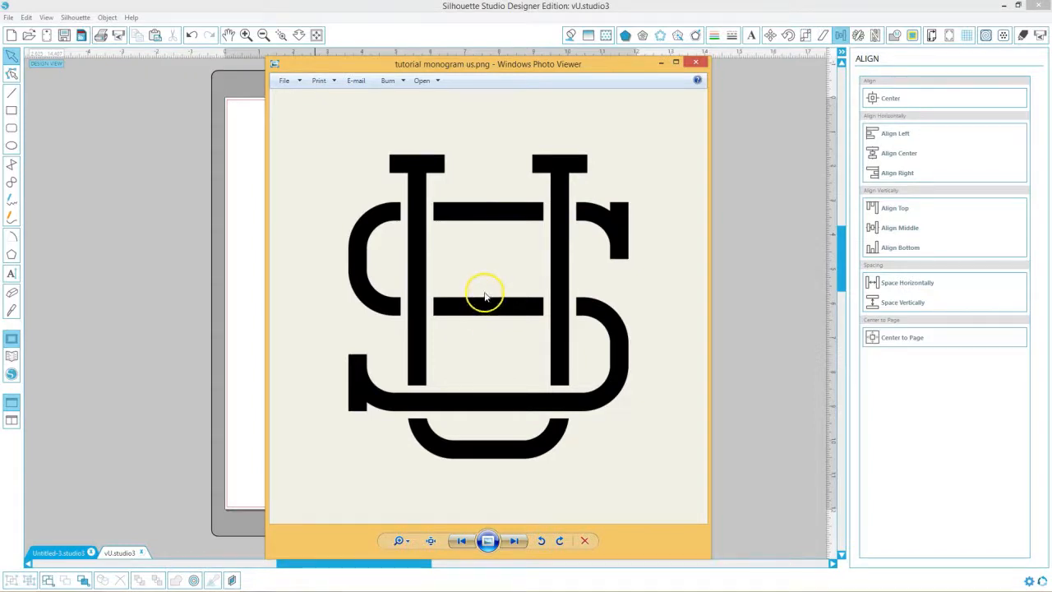
mouse_move(502, 249)
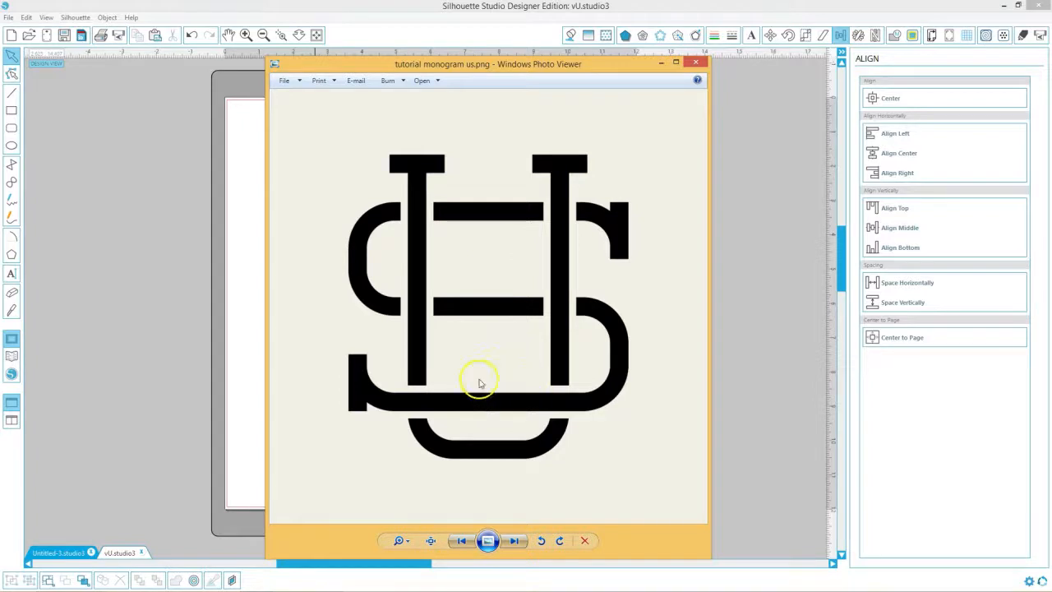
mouse_move(496, 348)
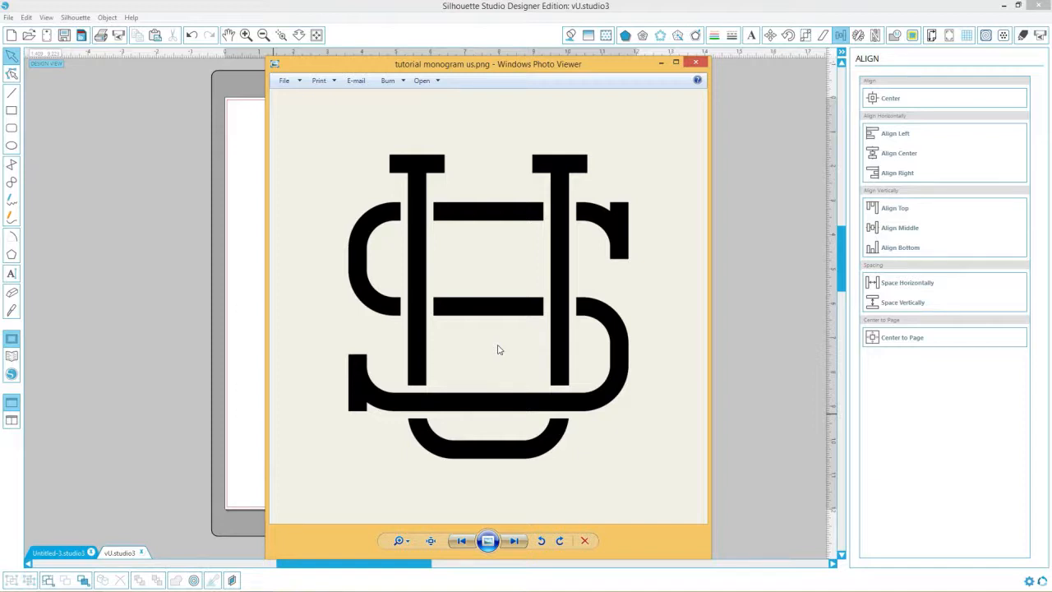
mouse_move(474, 355)
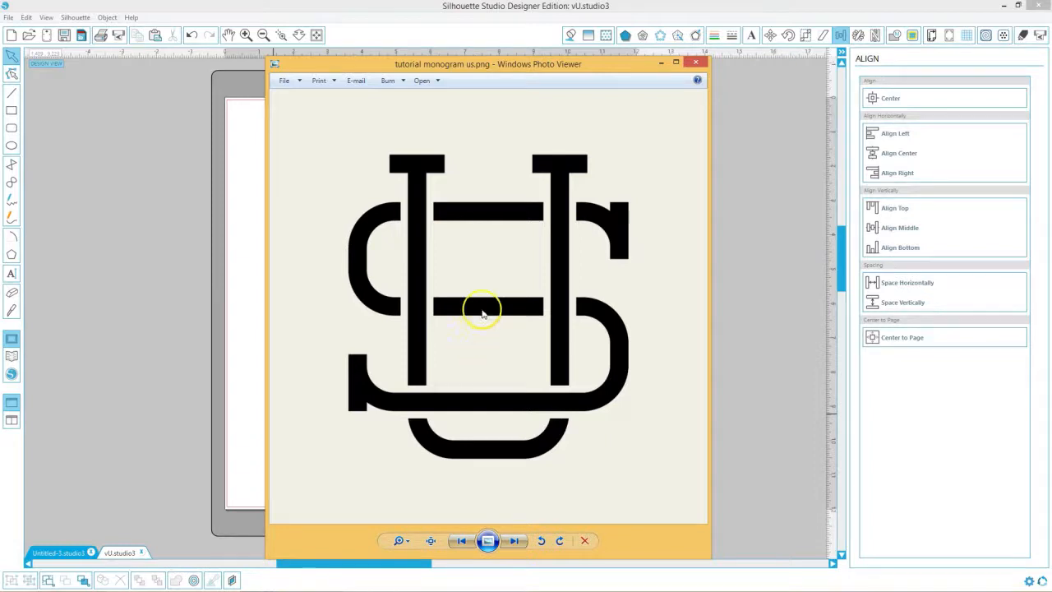
mouse_move(496, 238)
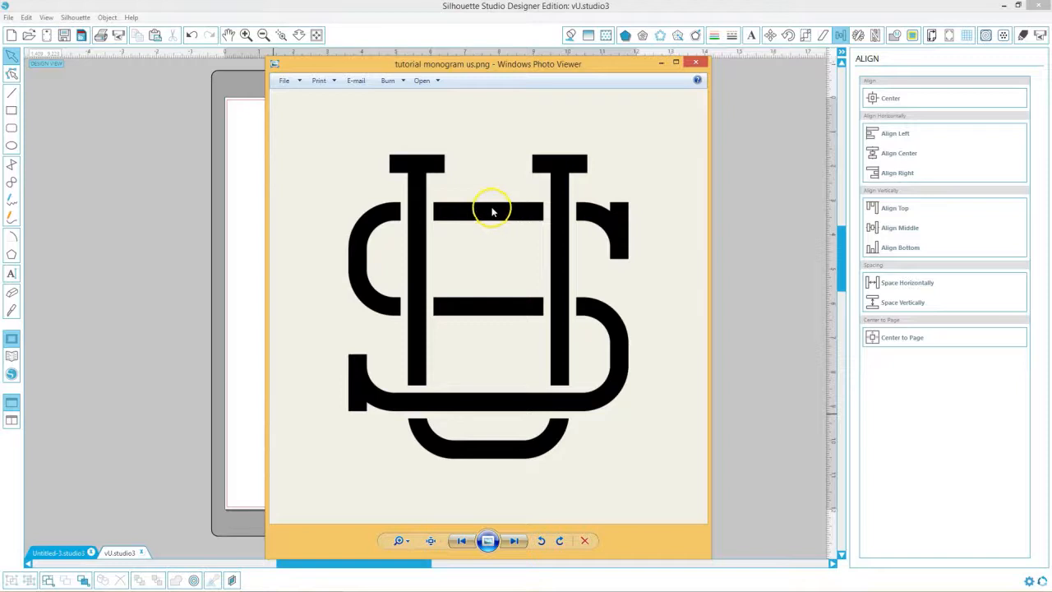
mouse_move(510, 163)
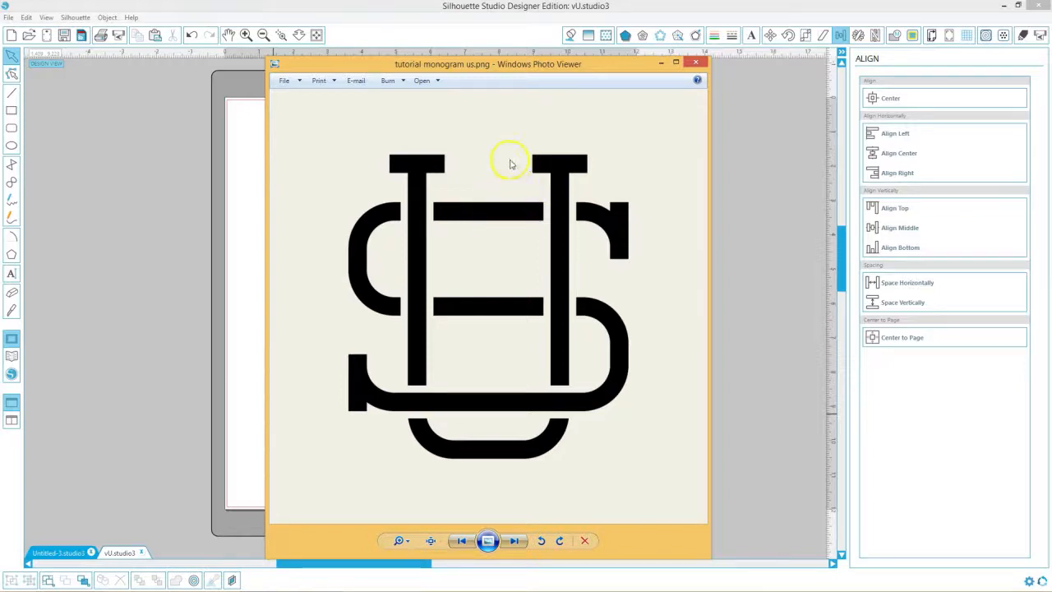
mouse_move(405, 233)
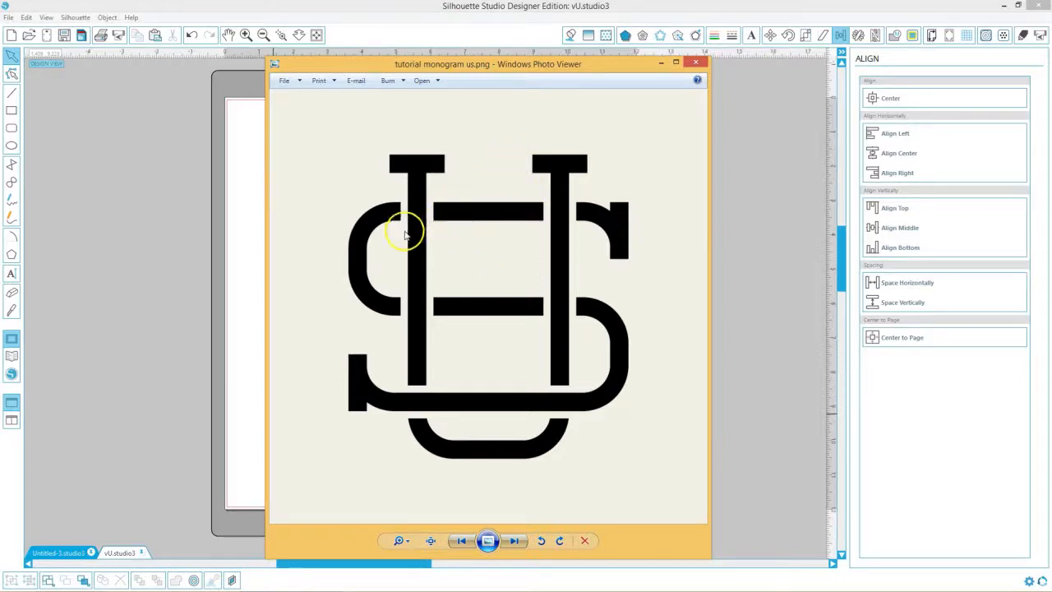
mouse_move(490, 245)
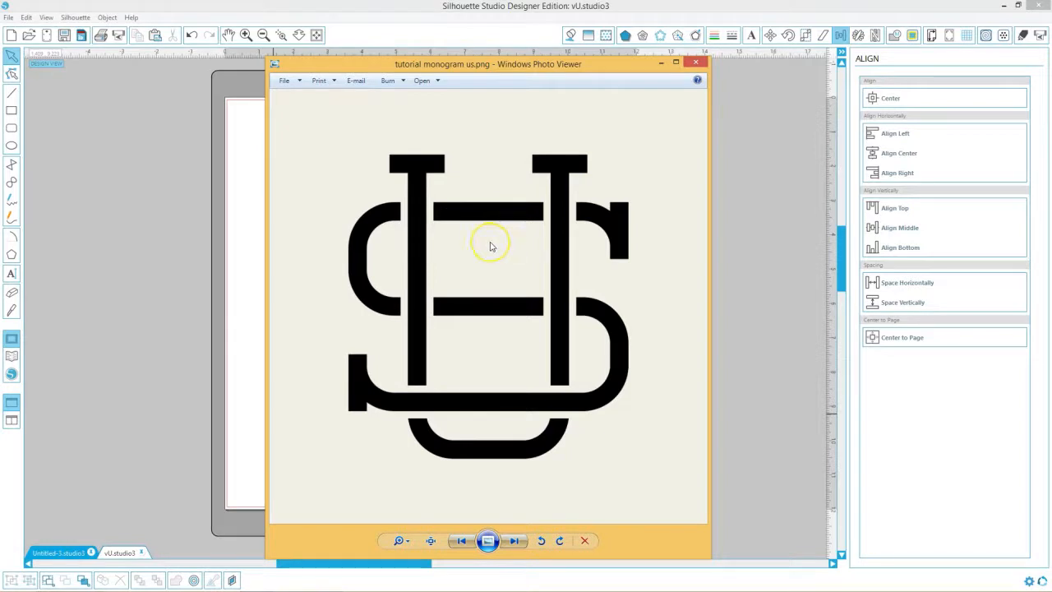
mouse_move(457, 332)
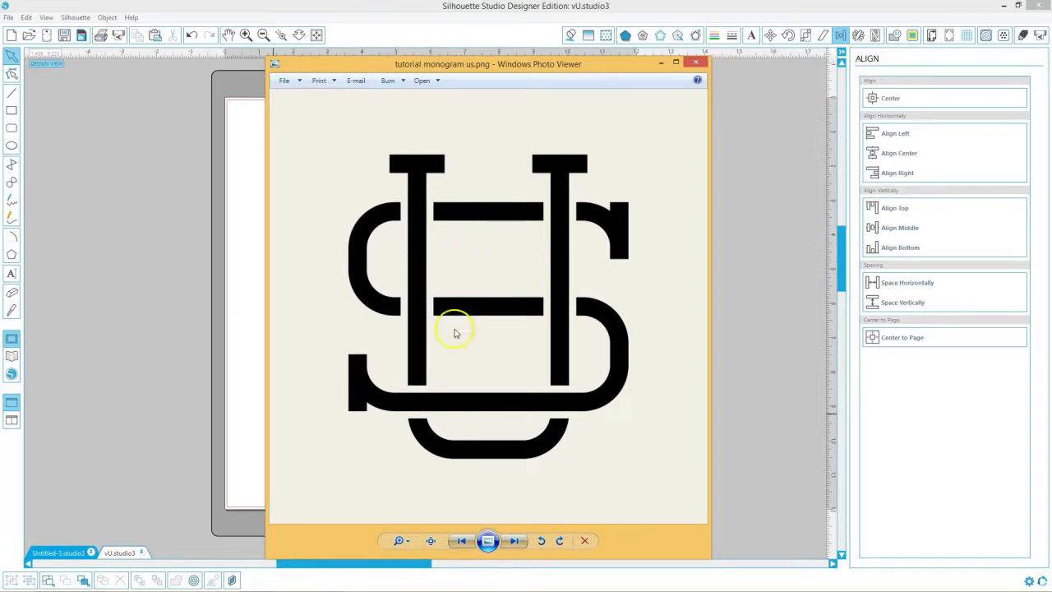
mouse_move(408, 311)
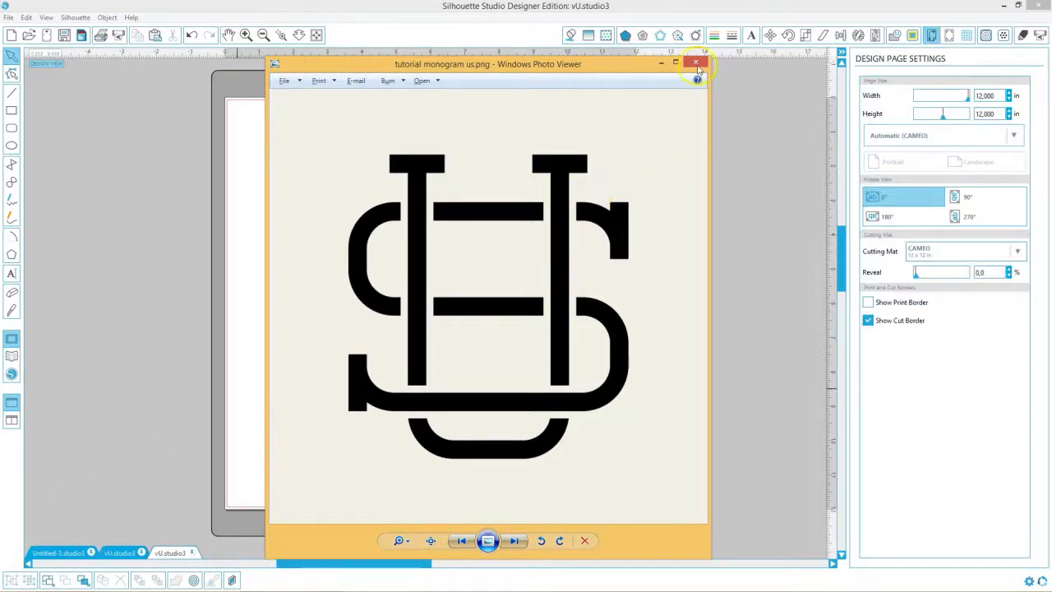
Step: Close the reference image and browse File > Open to Documents > SVG-CCC136 MagicalMonogram
left_click(697, 63)
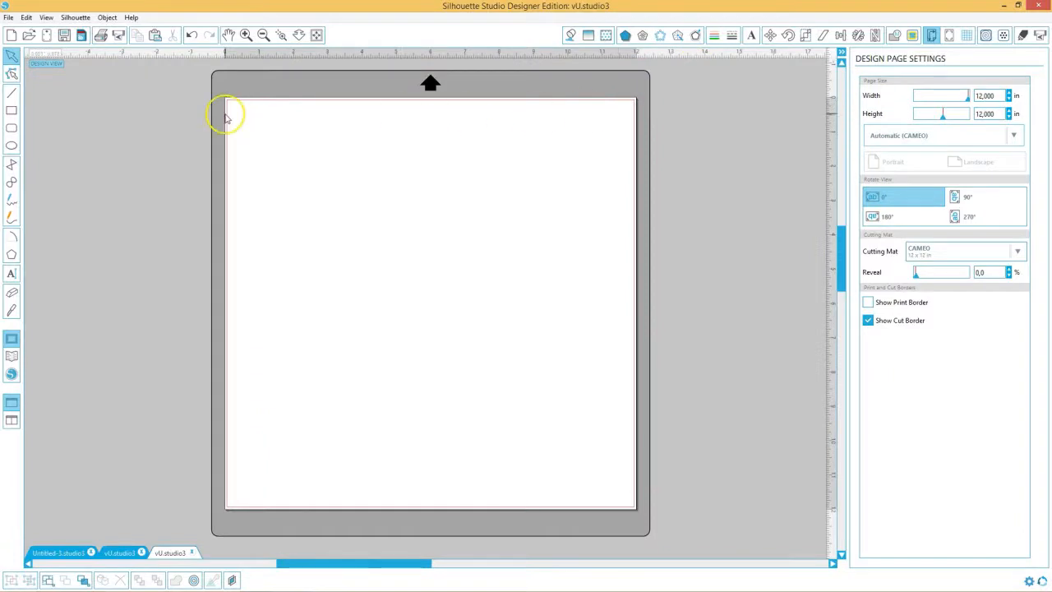
left_click(8, 16)
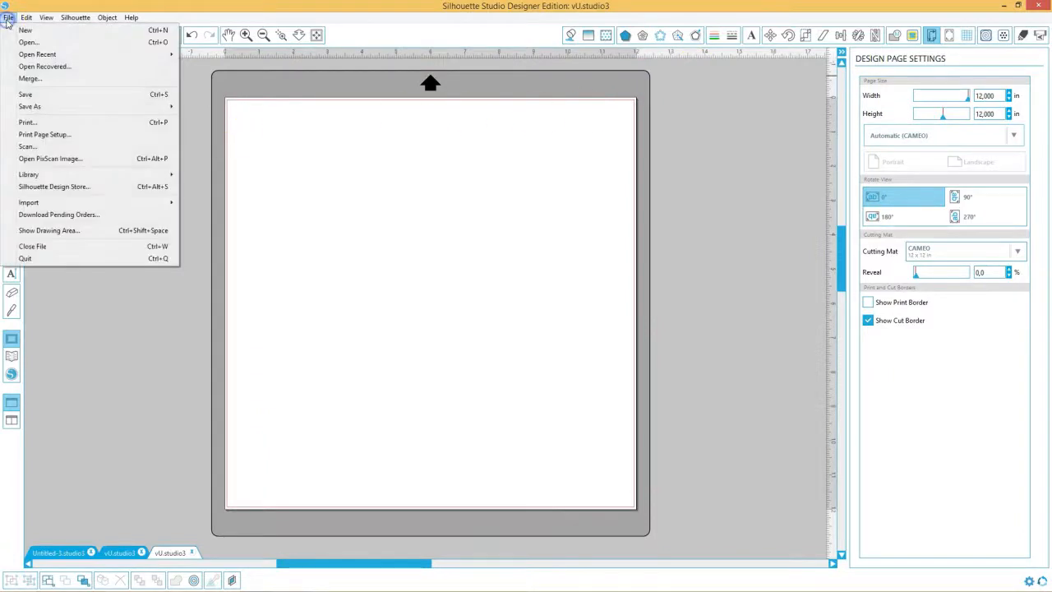
left_click(28, 43)
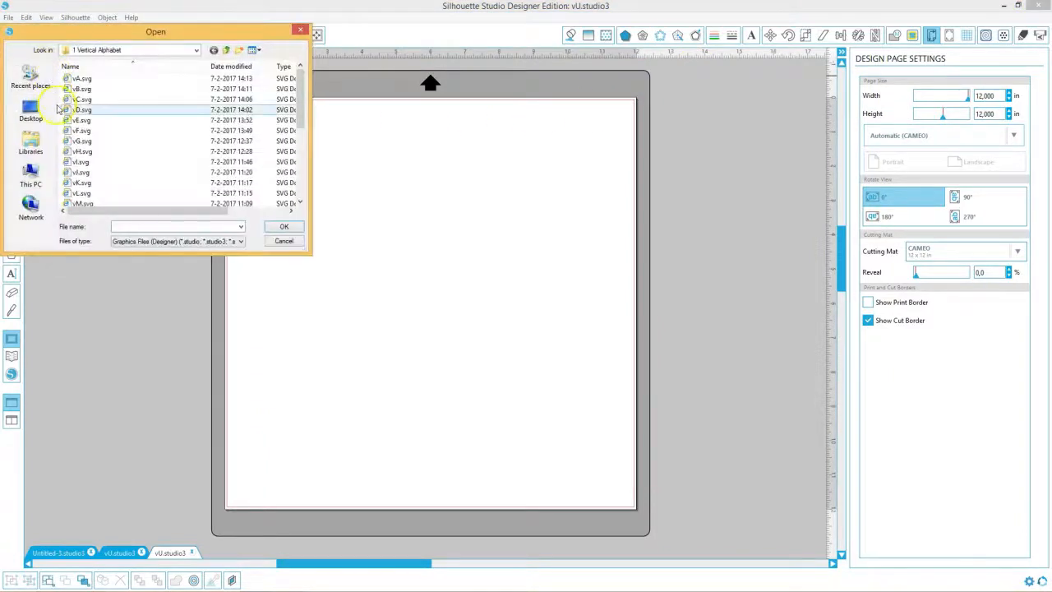
mouse_move(30, 112)
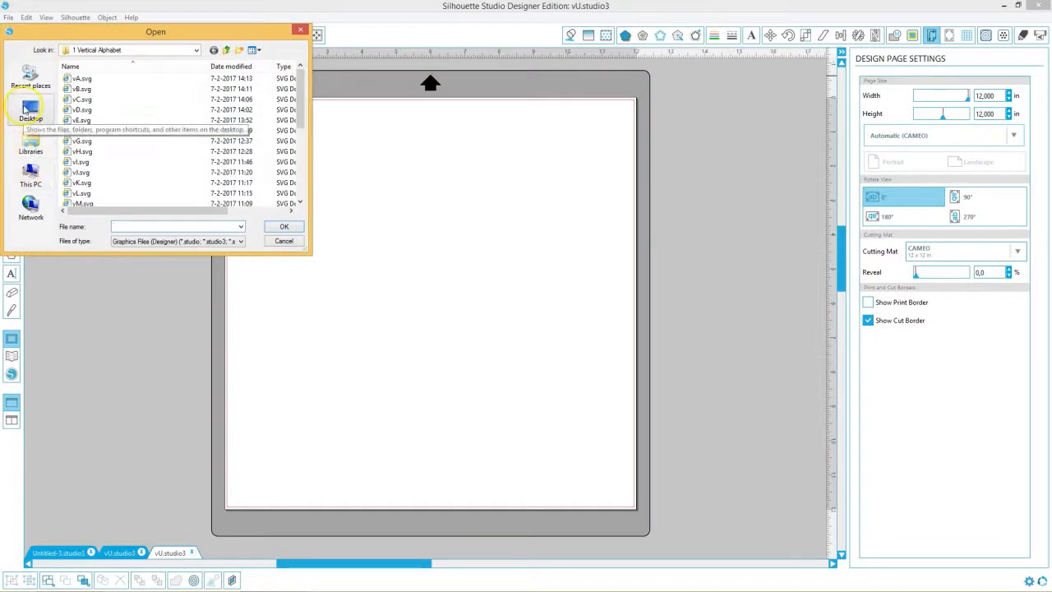
left_click(29, 172)
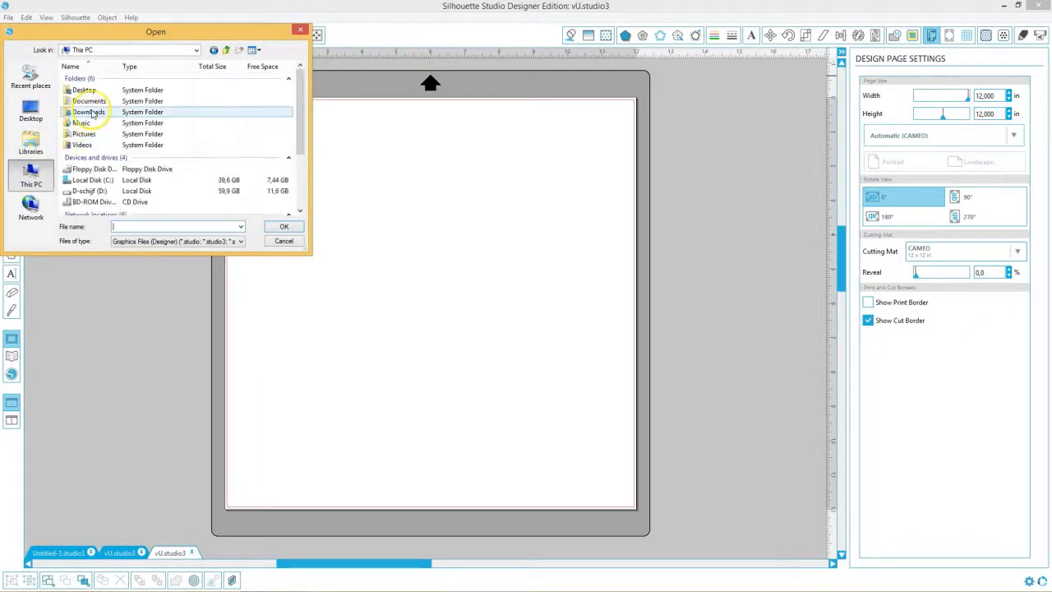
double_click(89, 100)
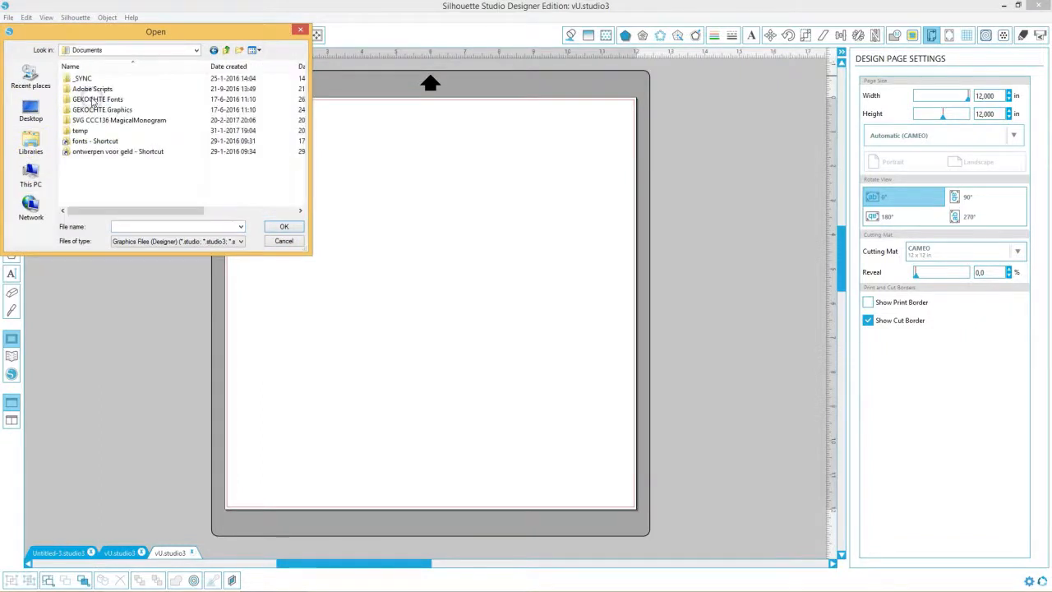
double_click(118, 120)
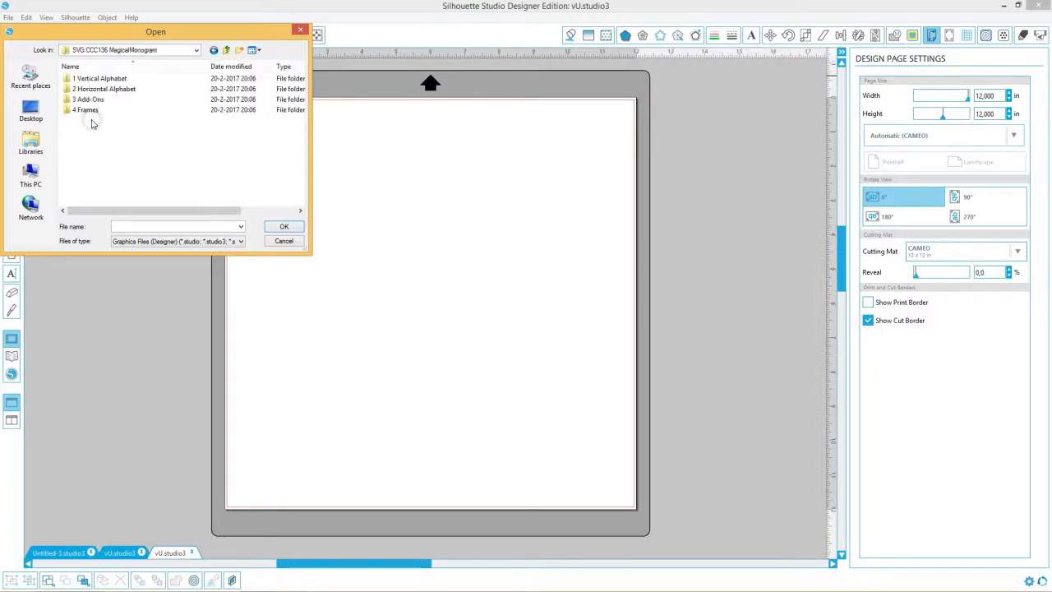
Step: Load the U letter file from the 1 Vertical Alphabet folder onto the page
left_click(98, 79)
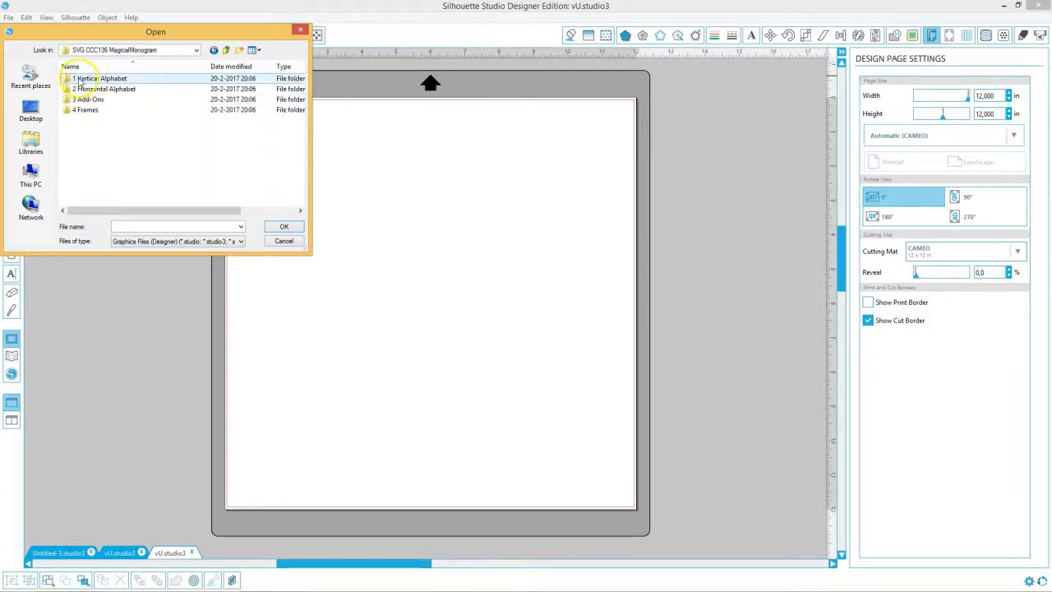
double_click(102, 79)
type("vI.svg")
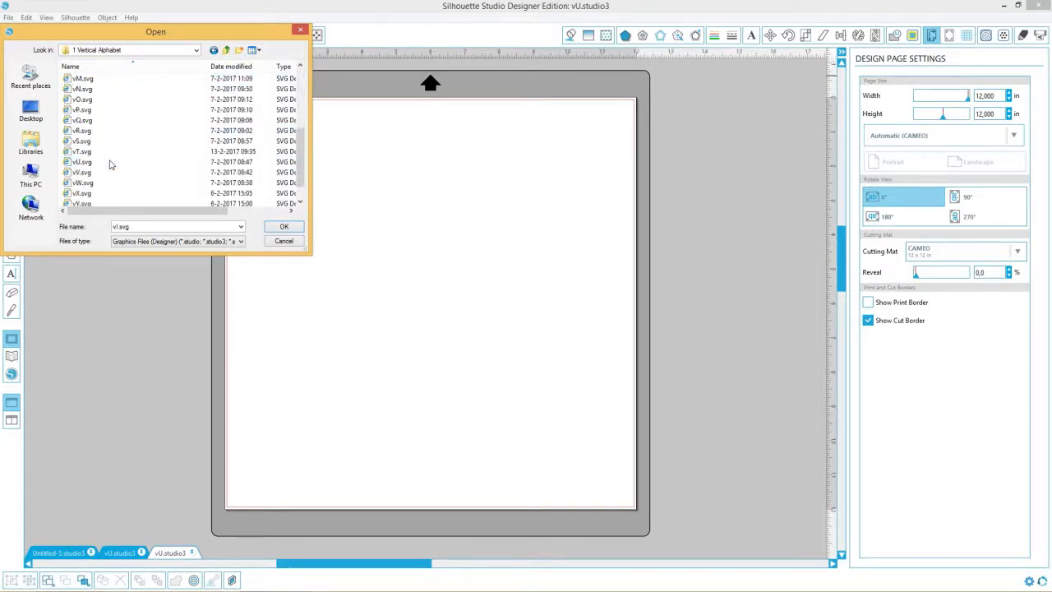
left_click(82, 161)
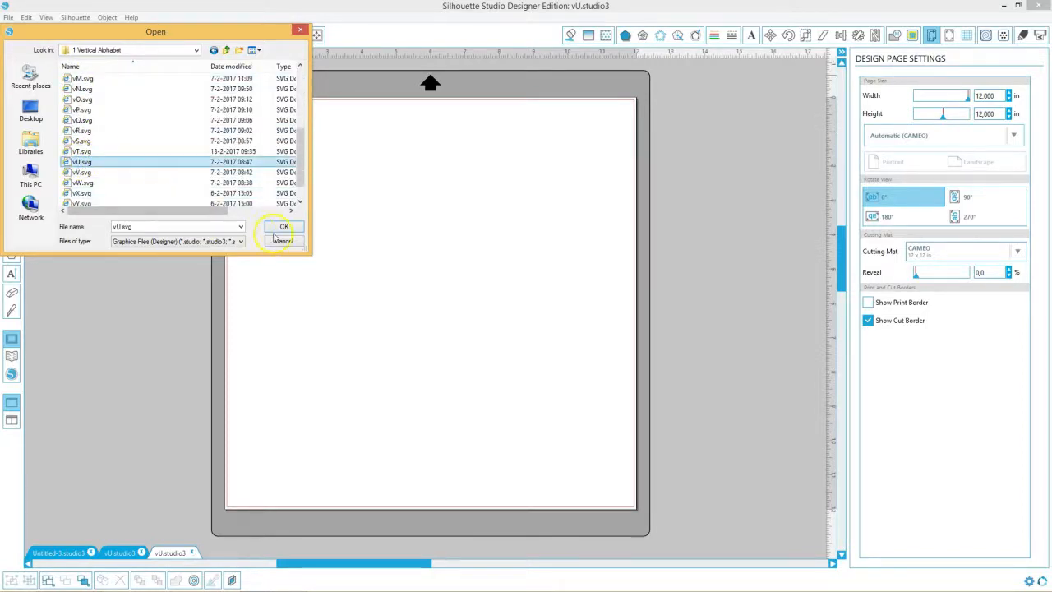
left_click(283, 227)
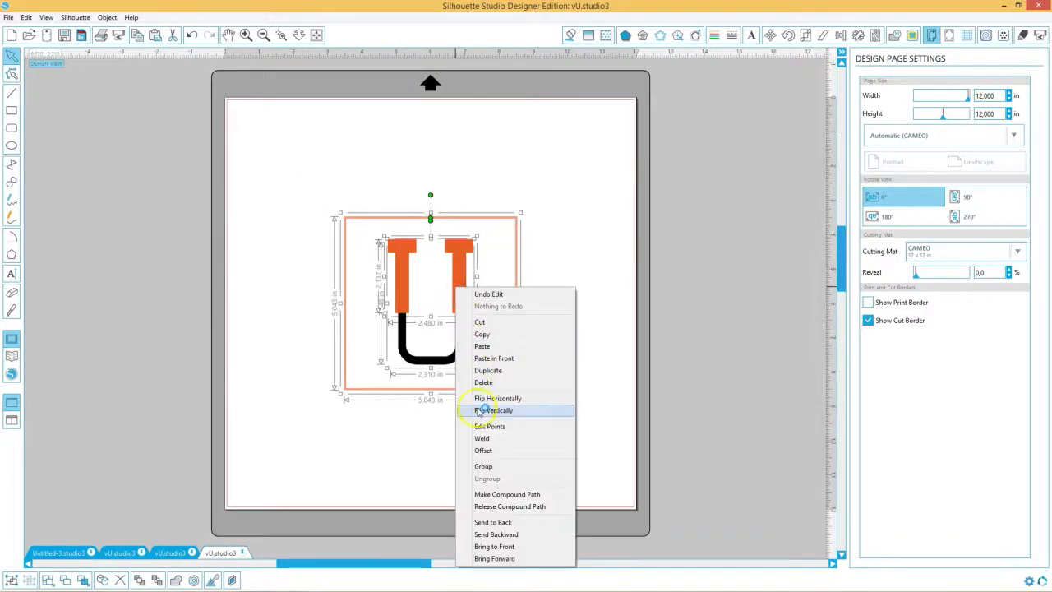
Step: Move the U design off the page onto the gray area to the right
left_click(493, 411)
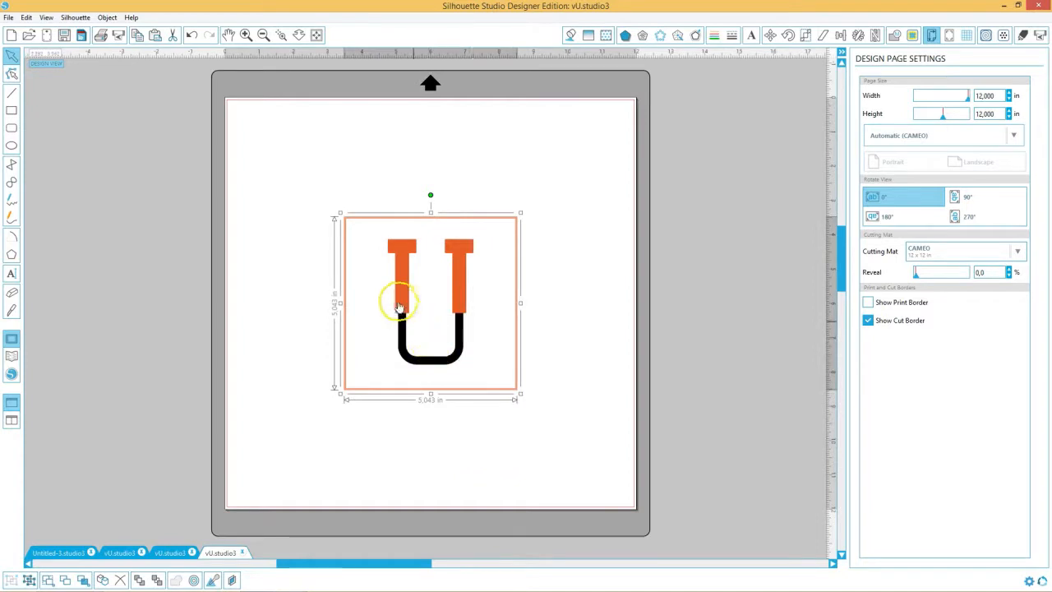
left_click_drag(430, 304, 701, 286)
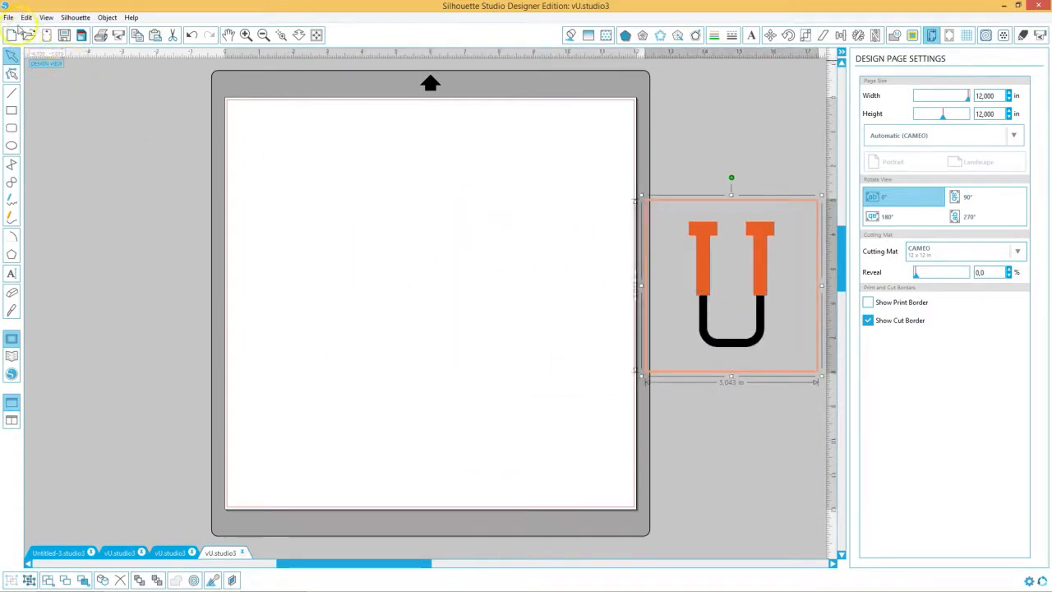
Step: Merge the S SVG file from the 2 Horizontal Alphabet folder onto the page
left_click(8, 16)
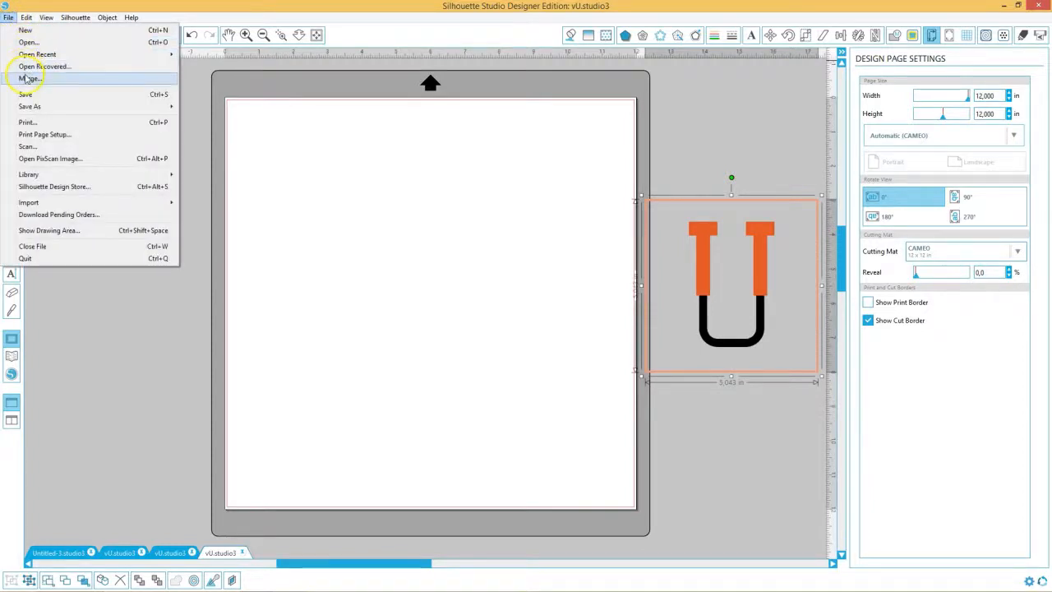
mouse_move(29, 79)
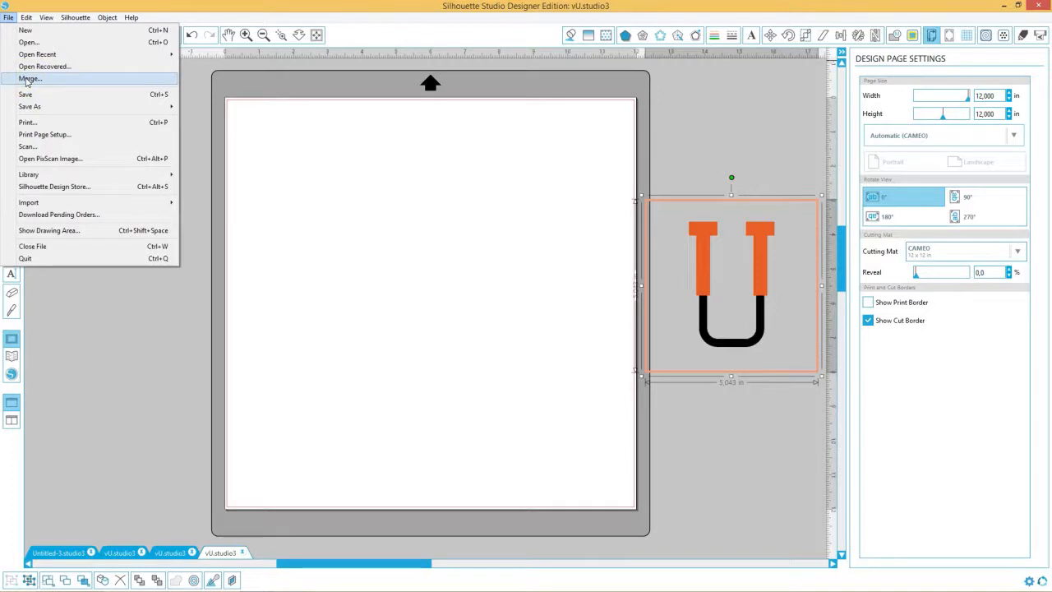
left_click(29, 79)
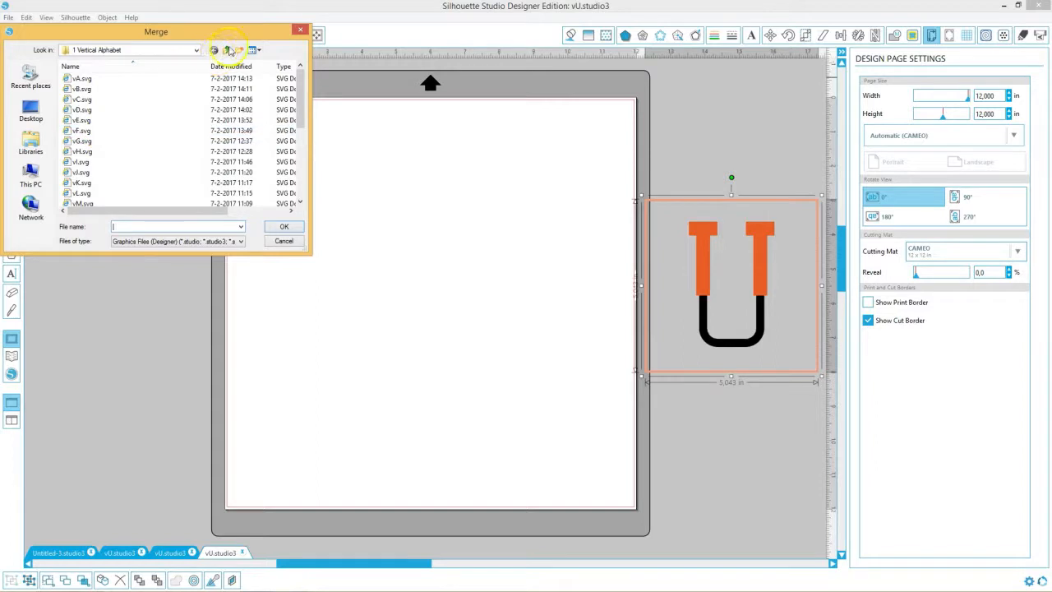
left_click(227, 49)
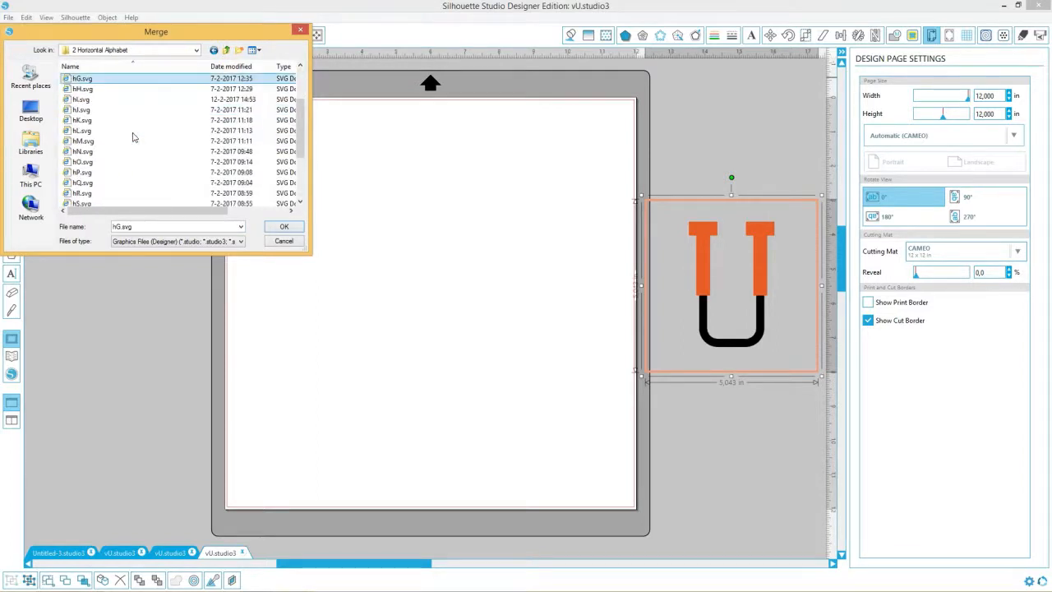
left_click(82, 120)
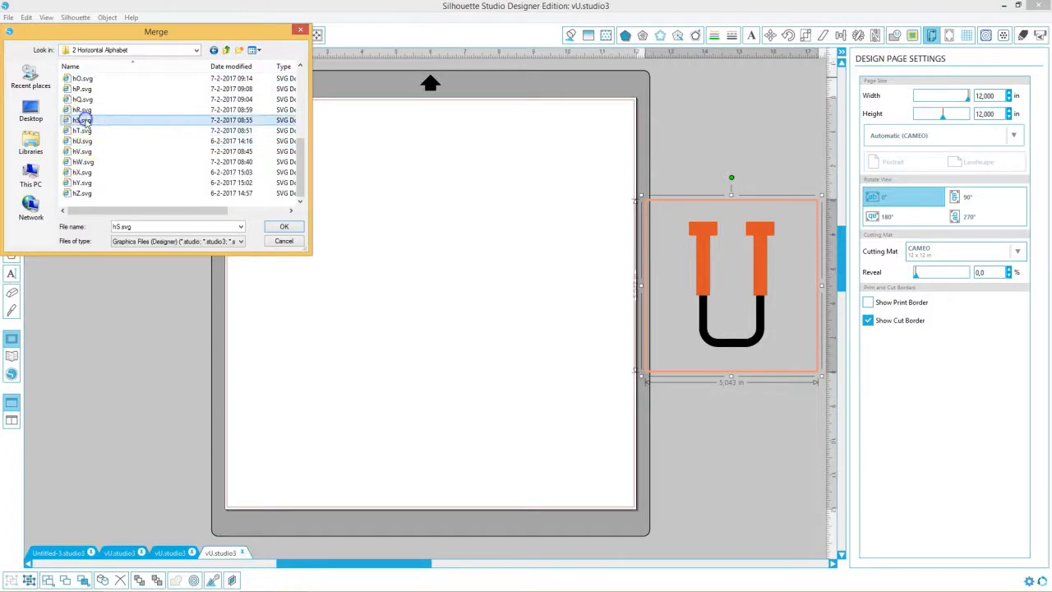
left_click(282, 227)
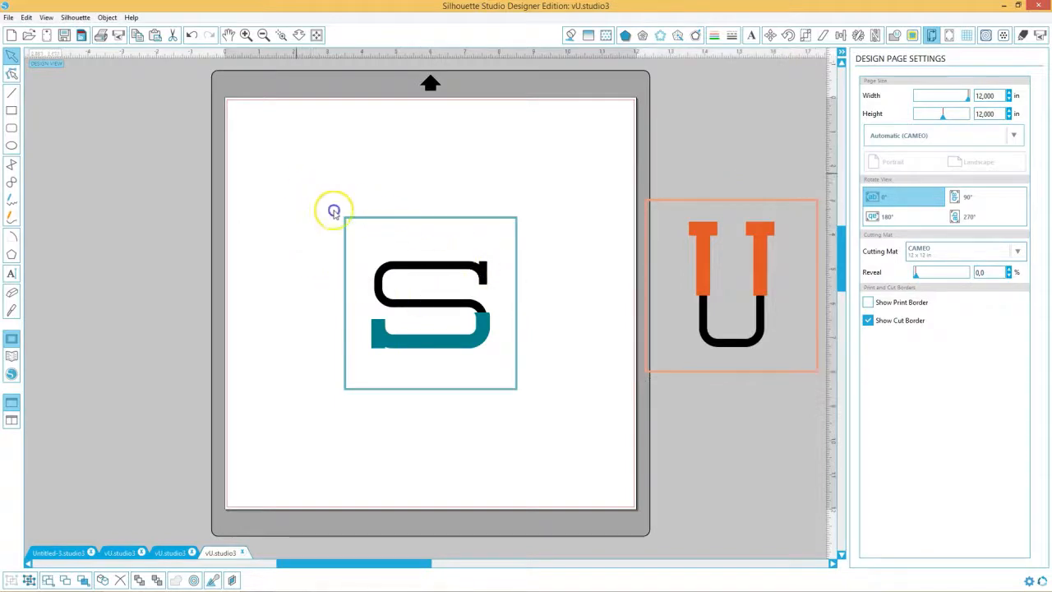
Step: Send the S to the back and move the U onto it so the letters overlap
left_click(431, 304)
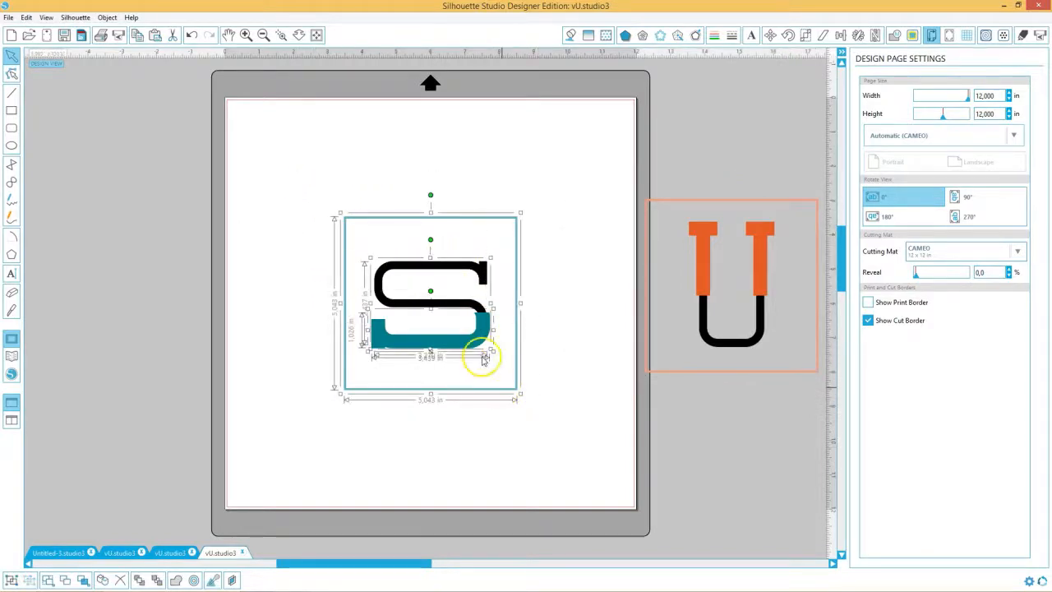
right_click(483, 358)
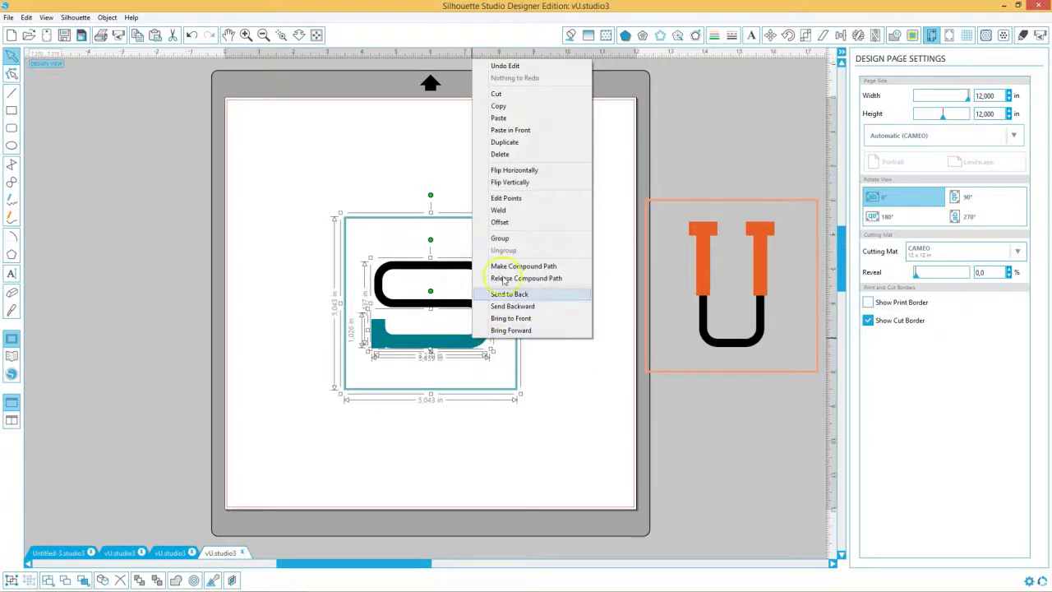
left_click(522, 267)
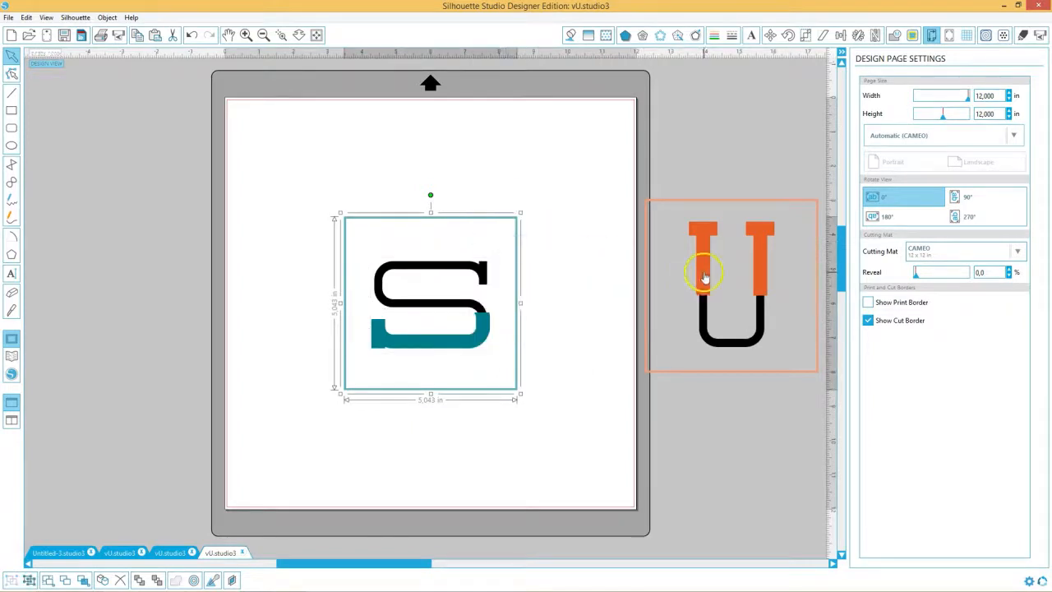
left_click_drag(703, 278, 437, 278)
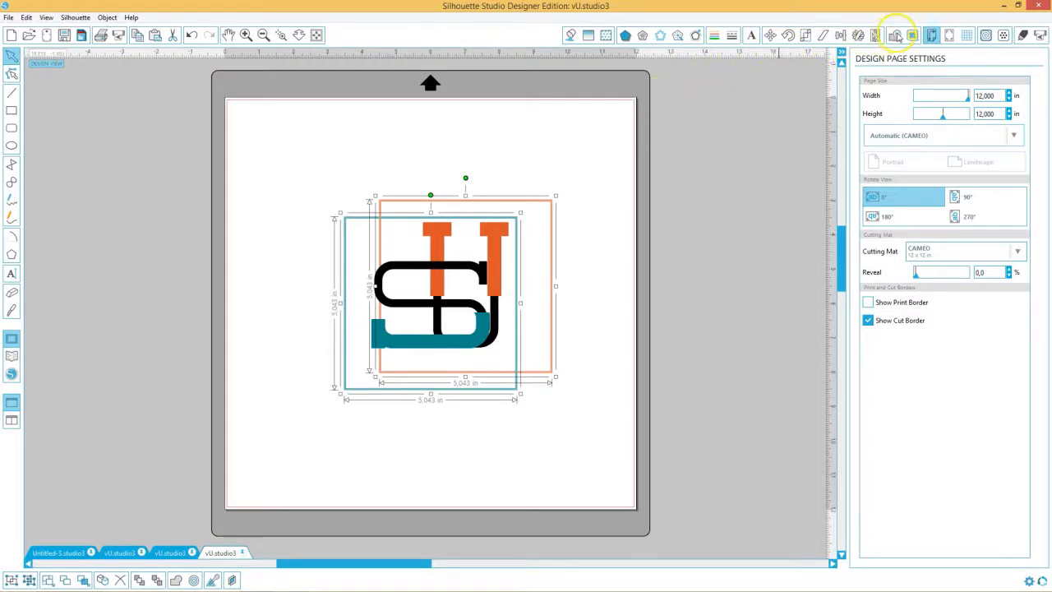
Step: Centre the U and S on each other with Align, then enlarge the monogram to fill the page
left_click(898, 37)
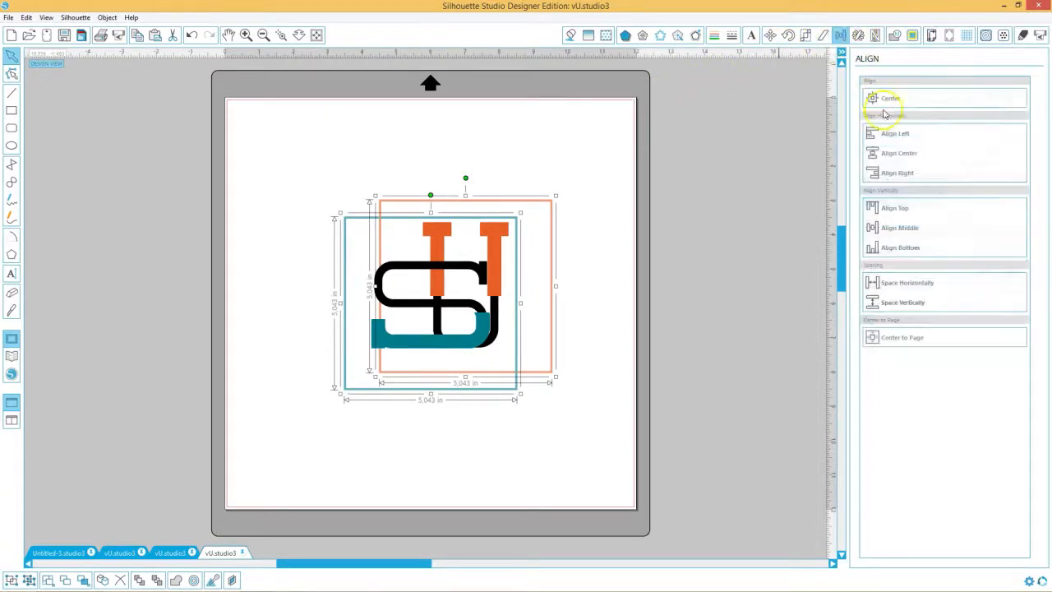
left_click(889, 98)
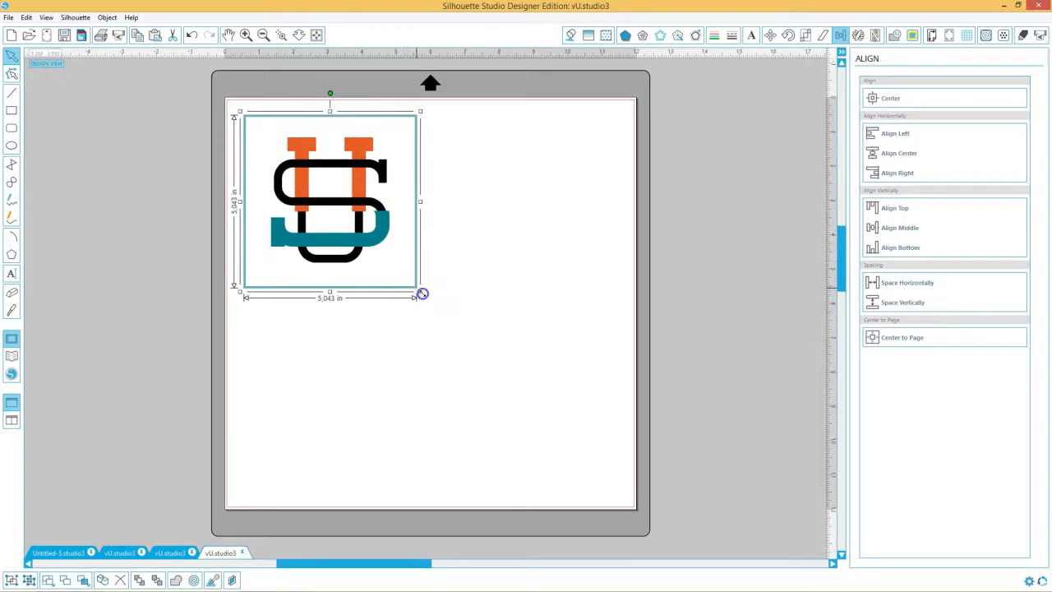
left_click_drag(421, 292, 618, 503)
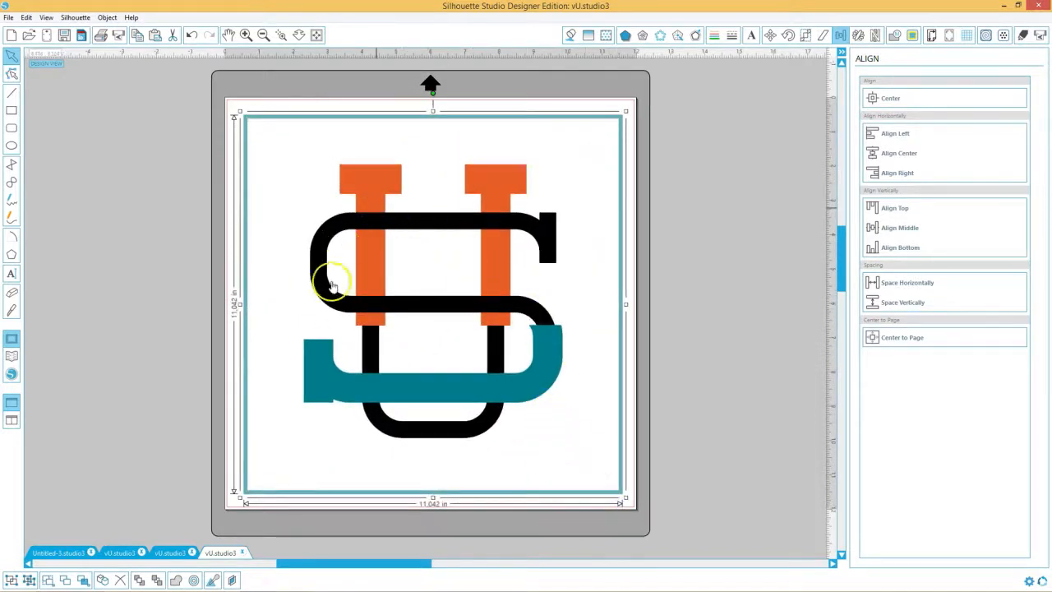
mouse_move(386, 253)
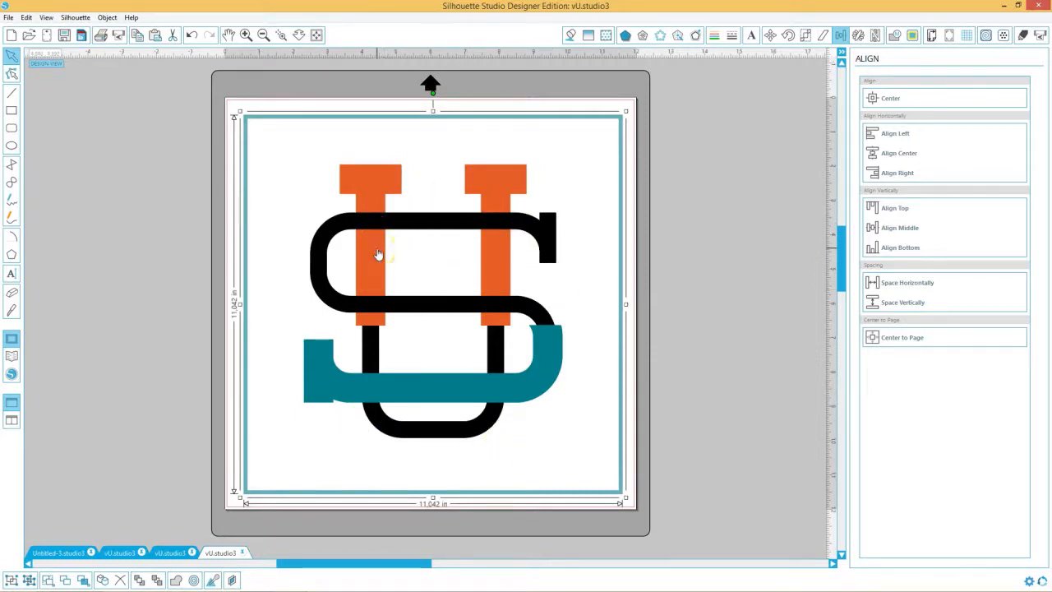
Step: Ungroup the monogram into separate pieces and clear the selection
right_click(377, 253)
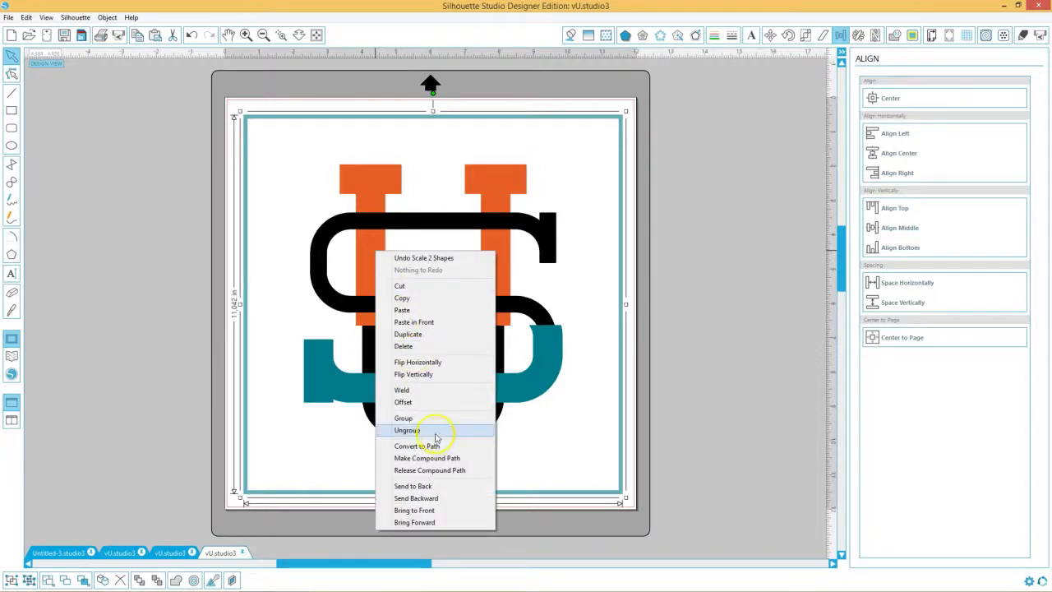
left_click(405, 430)
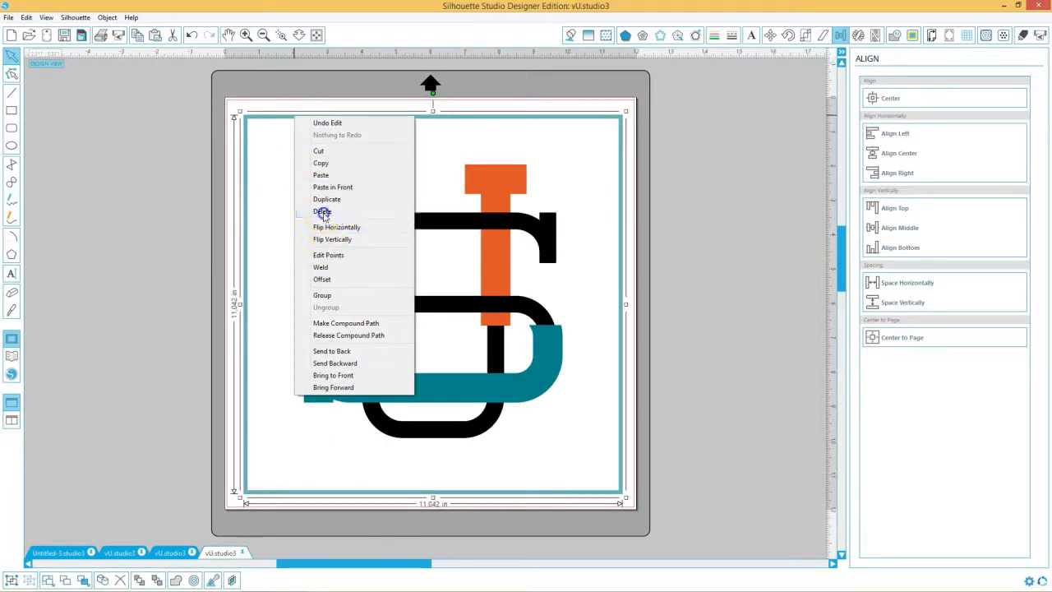
left_click(333, 187)
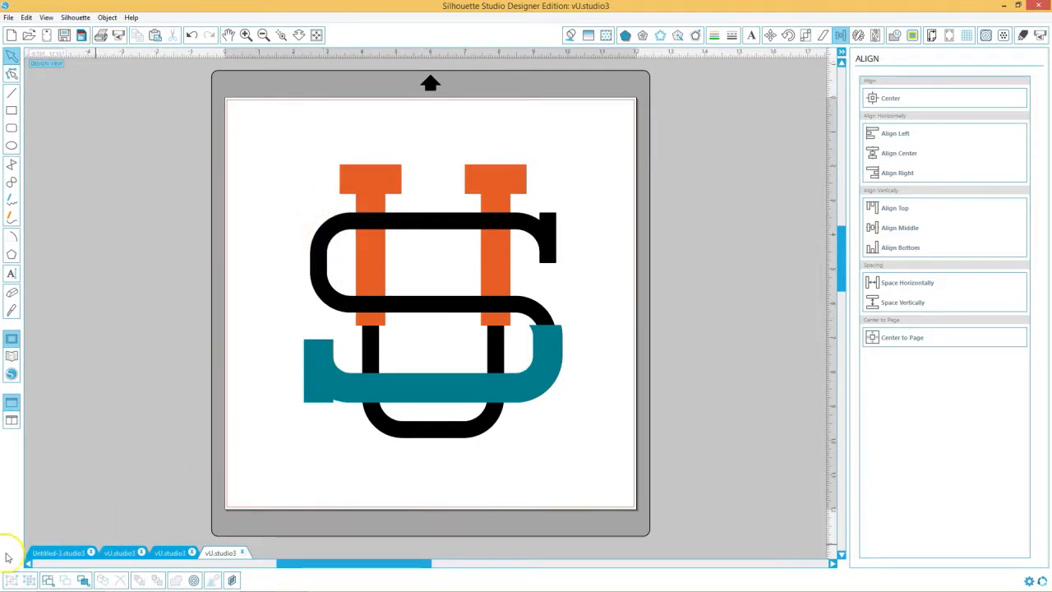
left_click(381, 263)
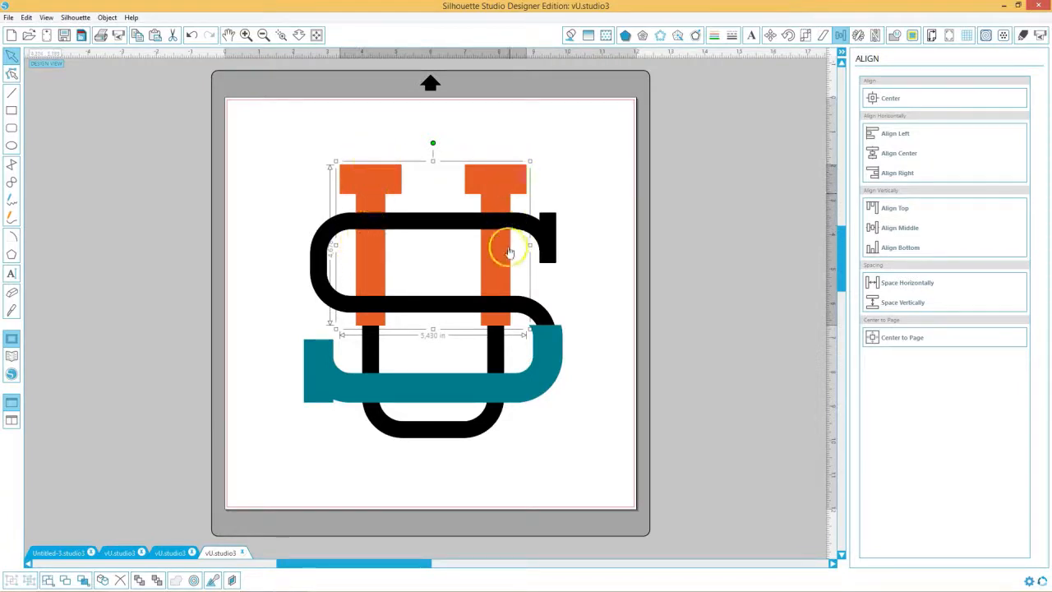
mouse_move(414, 227)
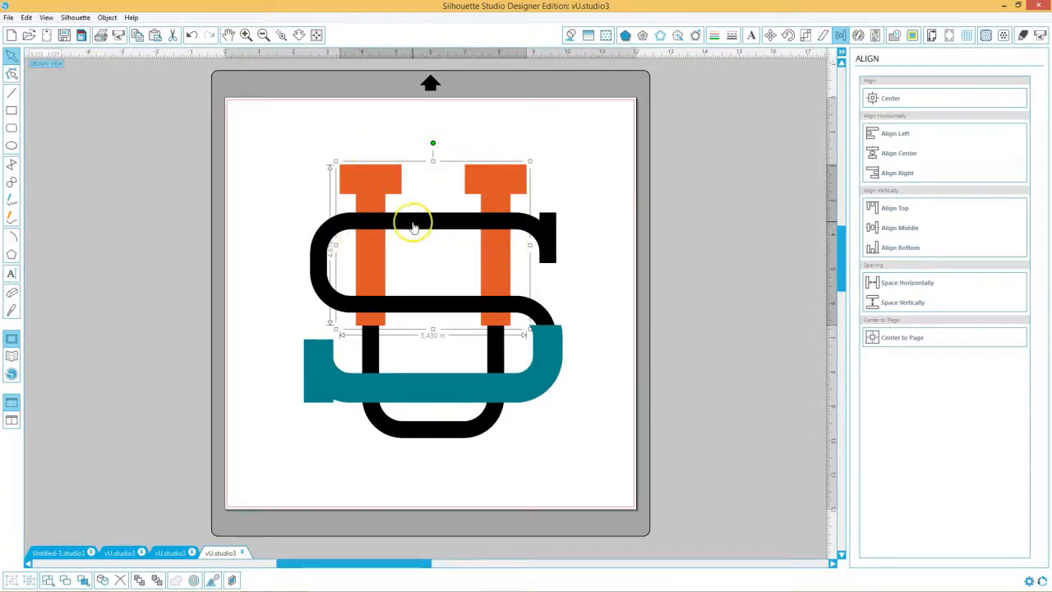
mouse_move(421, 280)
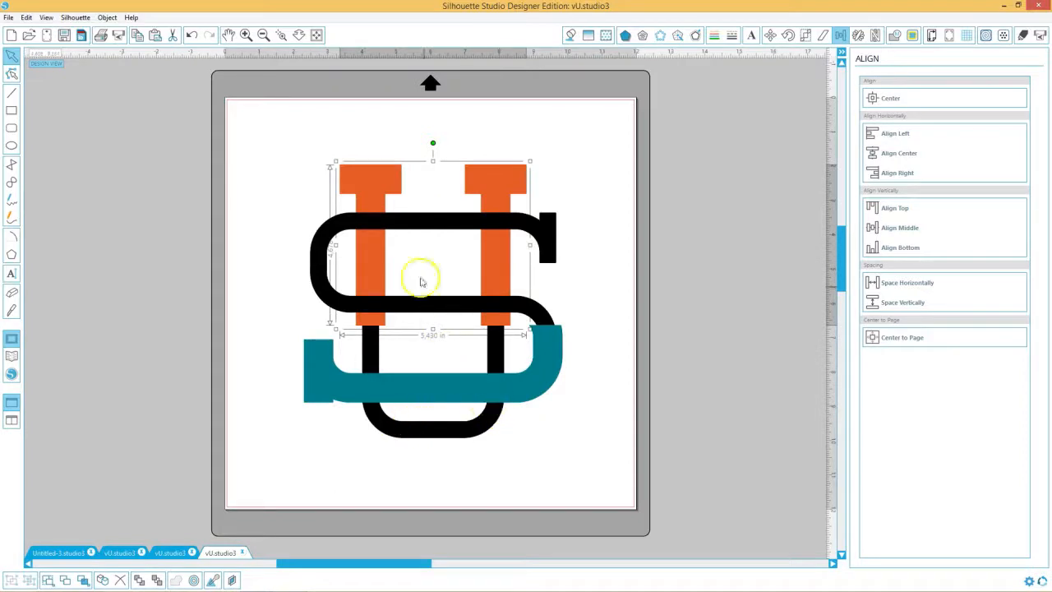
mouse_move(395, 227)
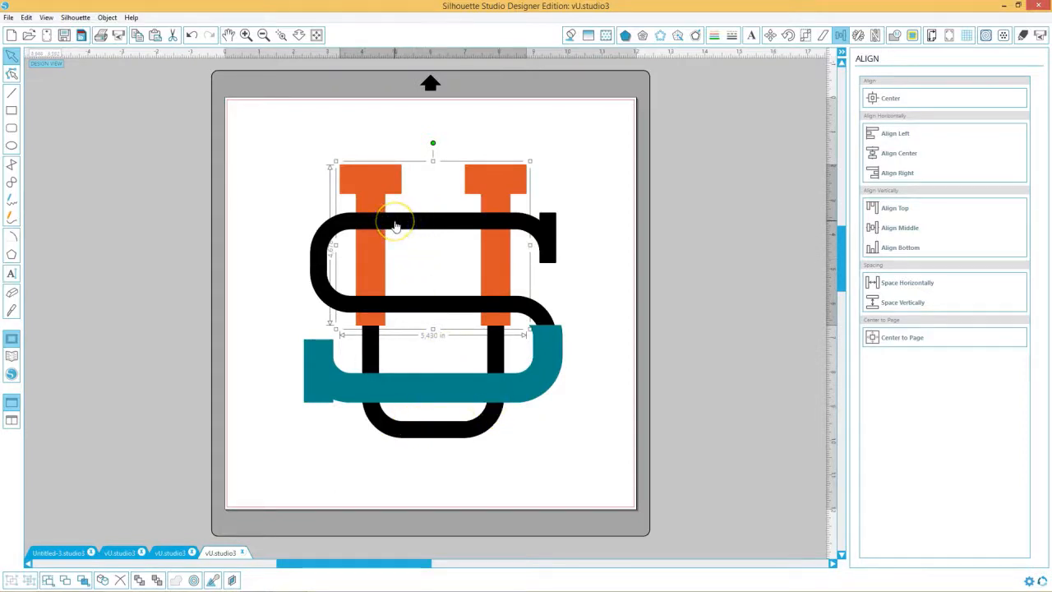
mouse_move(365, 184)
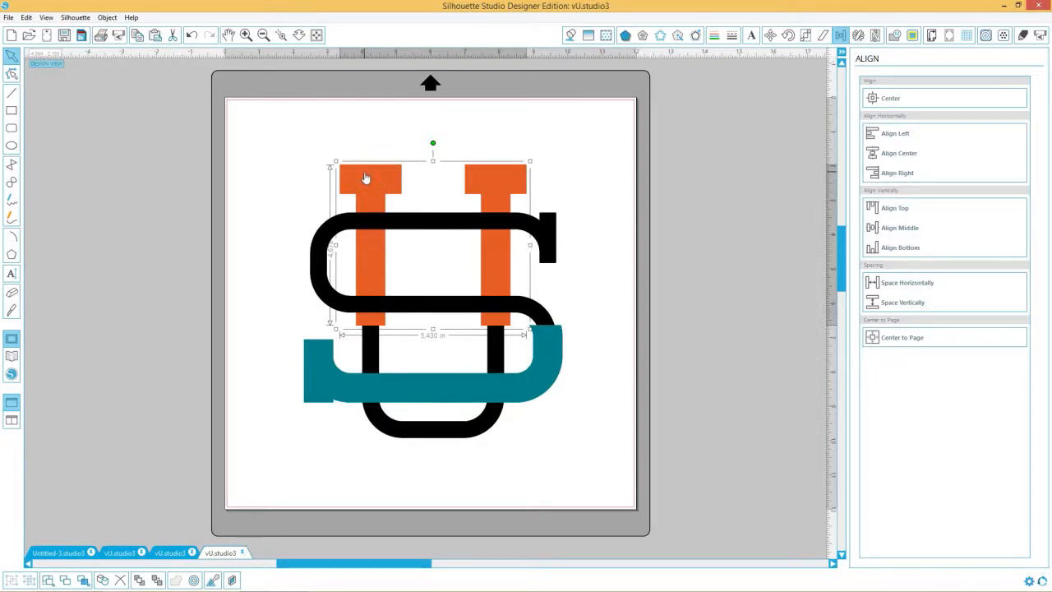
mouse_move(365, 181)
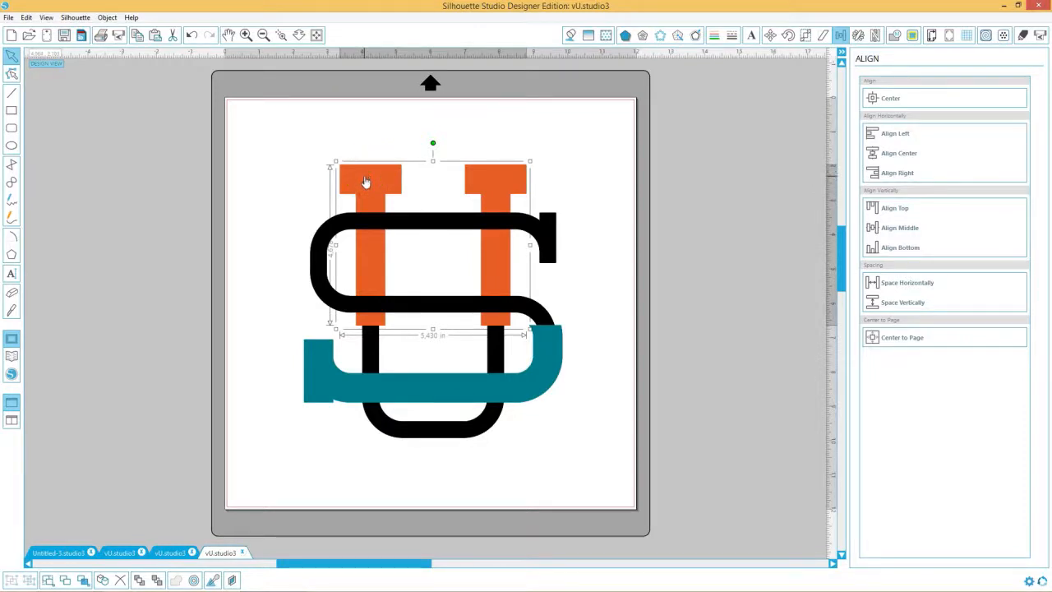
mouse_move(351, 181)
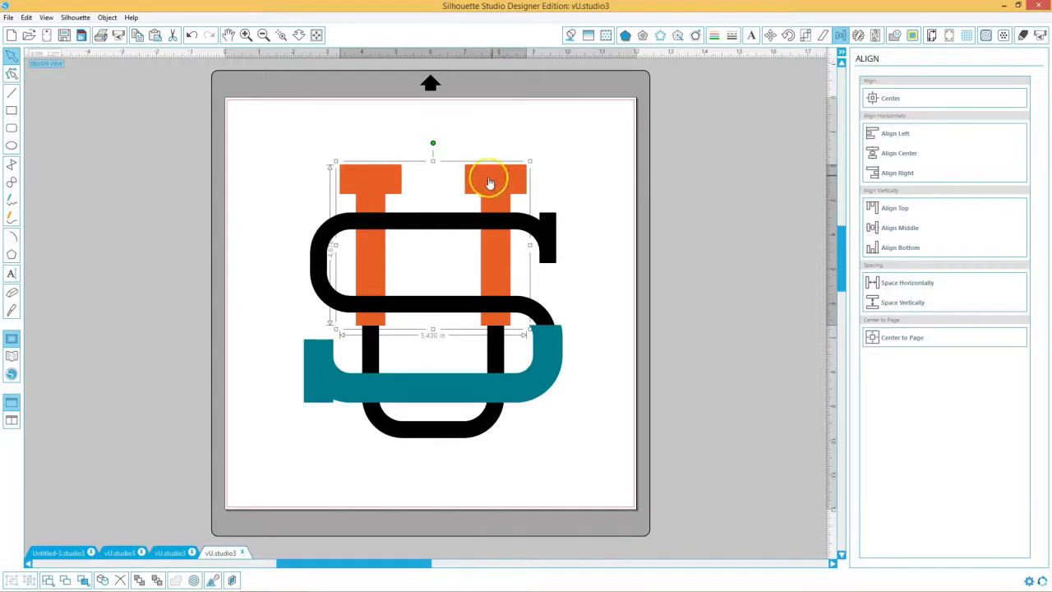
mouse_move(376, 181)
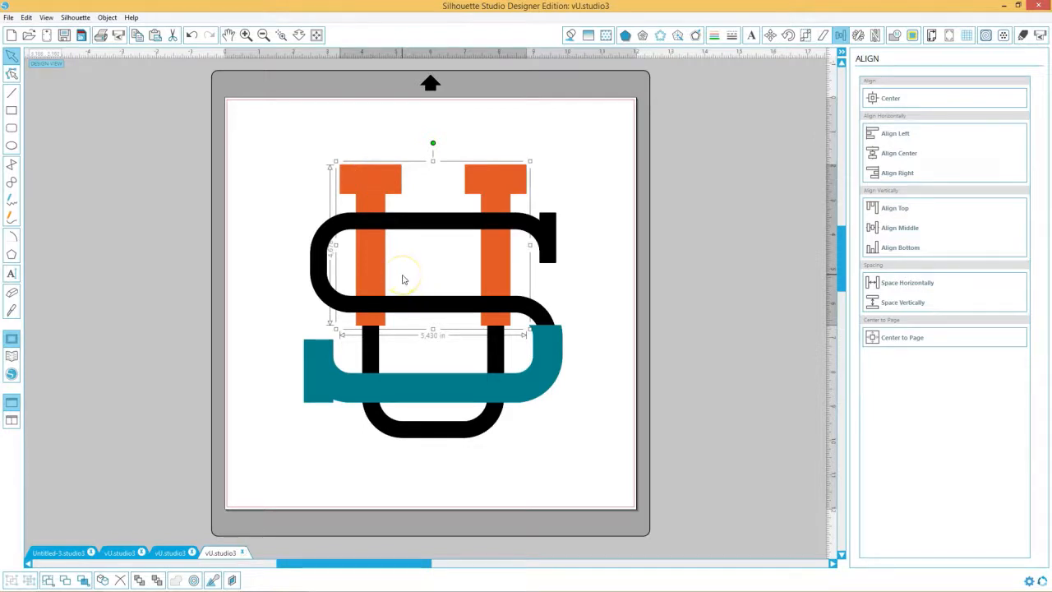
mouse_move(370, 264)
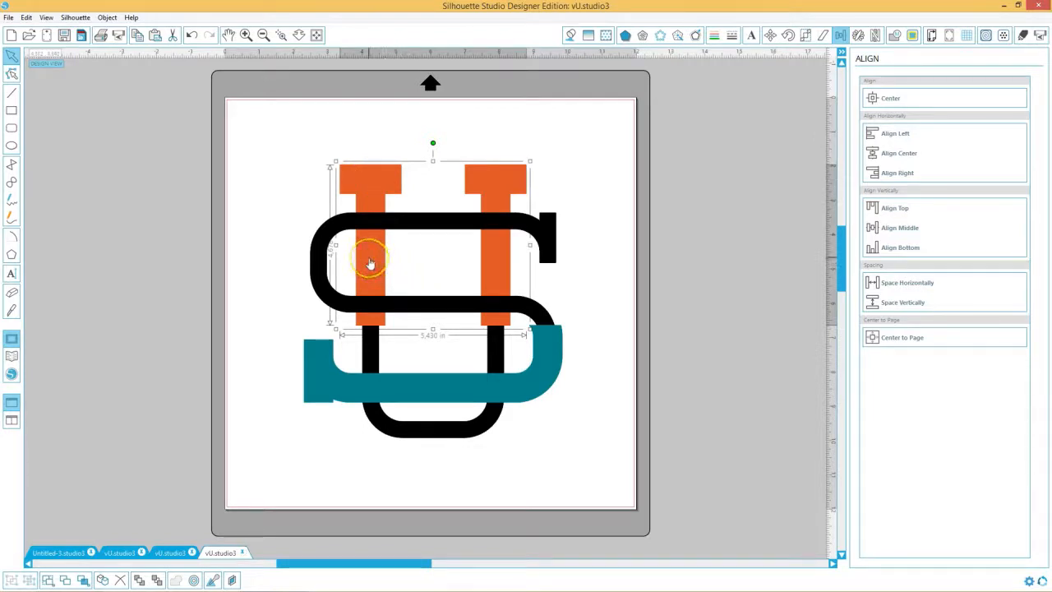
mouse_move(375, 262)
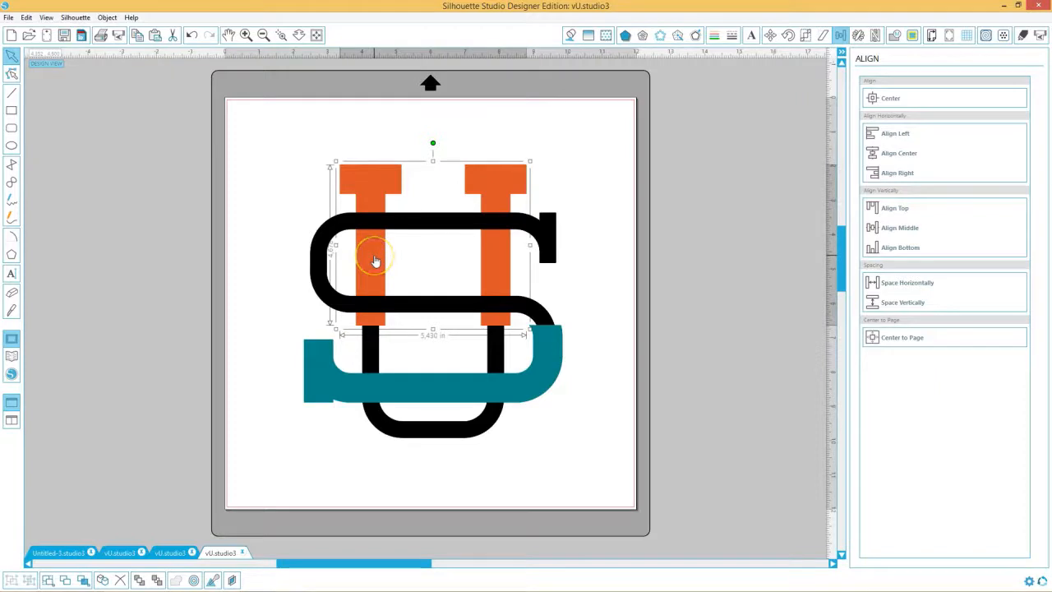
mouse_move(293, 483)
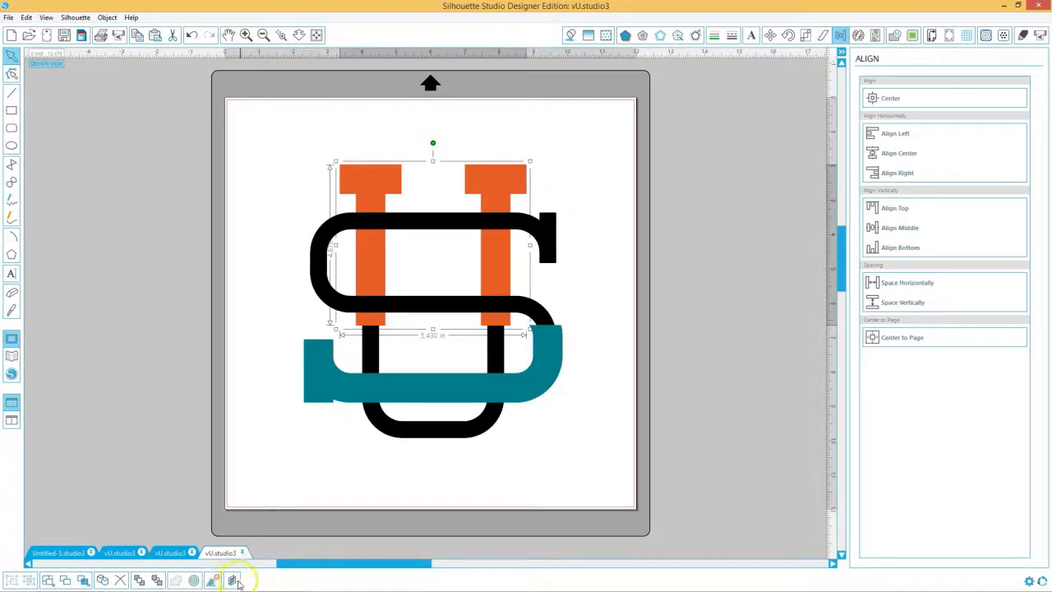
Step: Select the orange U bar and Bring Forward so it sits in front of the black S
left_click(232, 581)
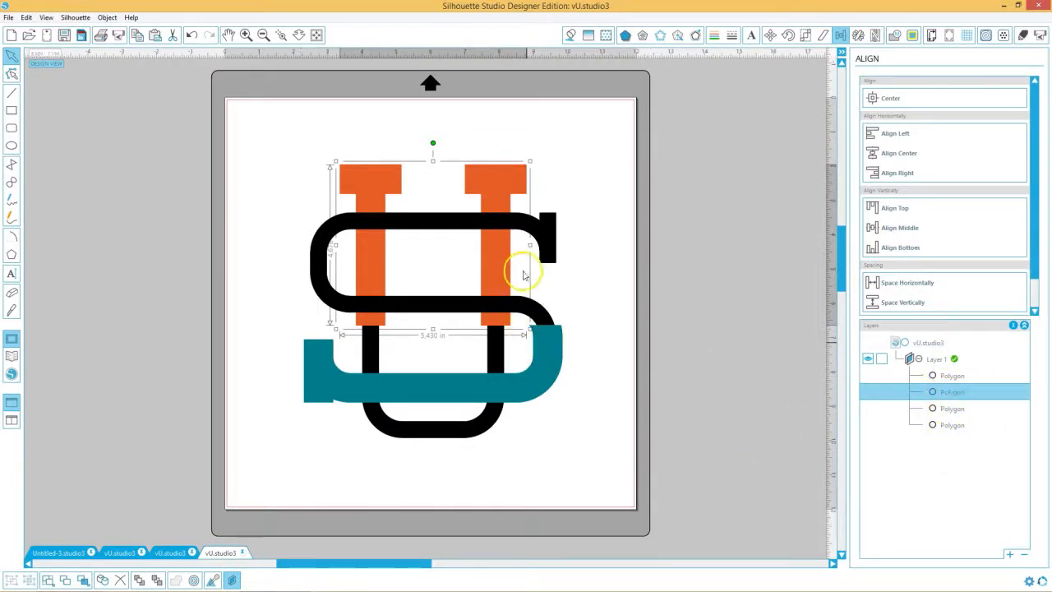
left_click(494, 179)
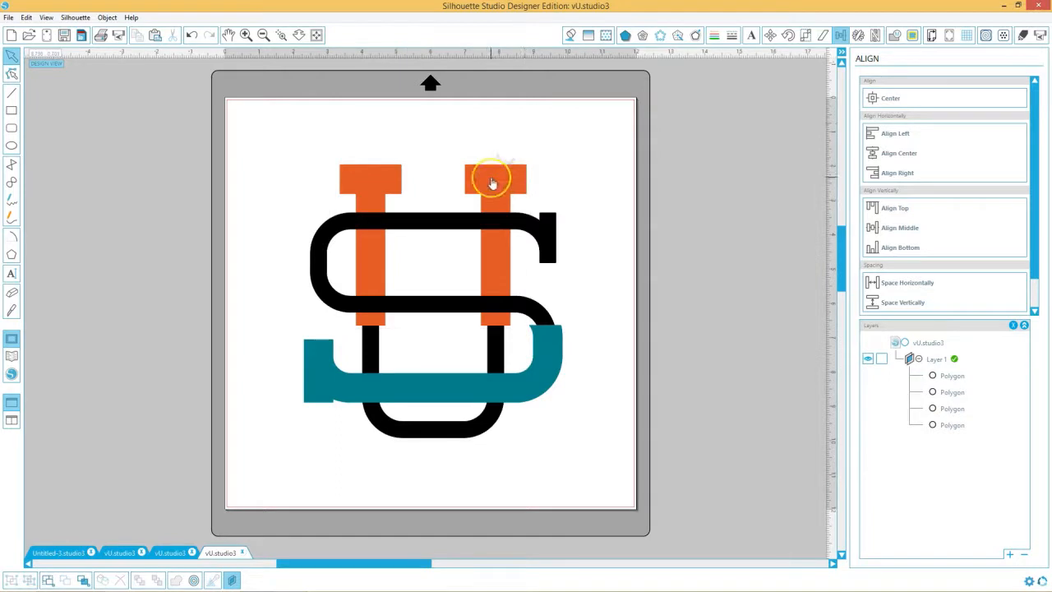
left_click(493, 180)
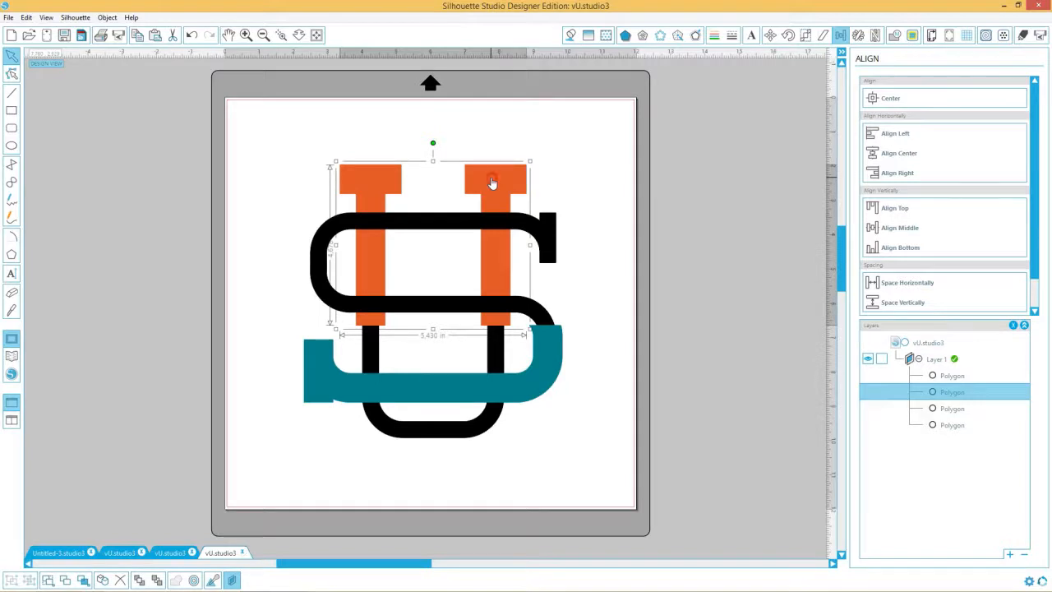
right_click(493, 182)
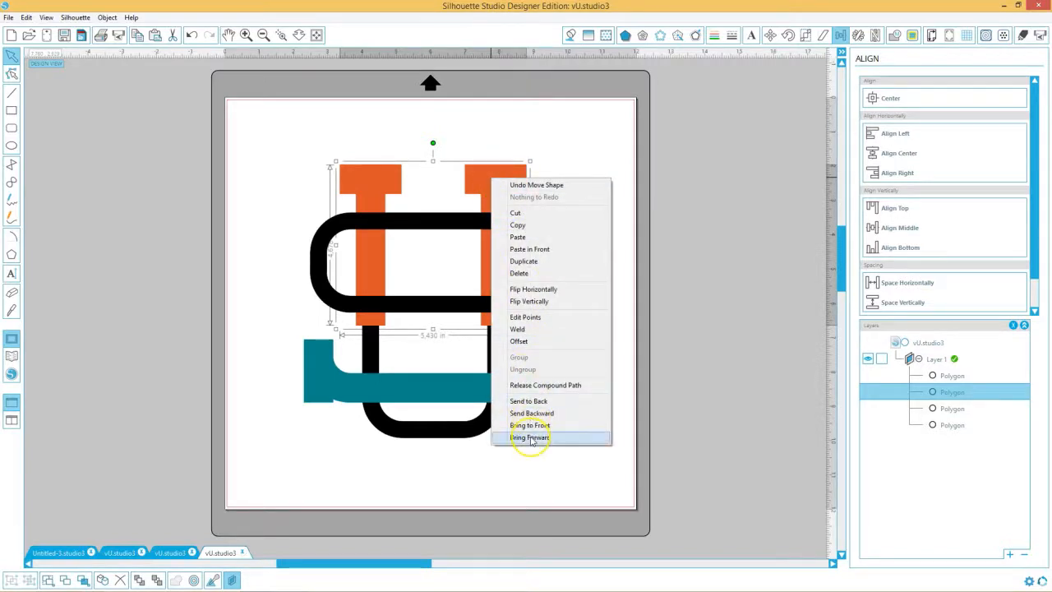
left_click(533, 424)
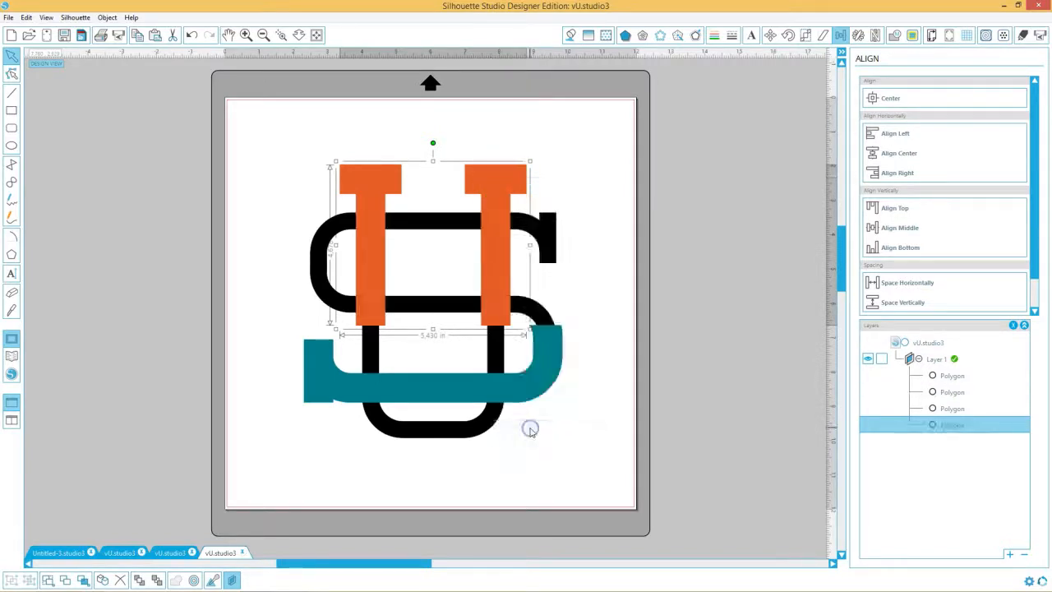
mouse_move(452, 234)
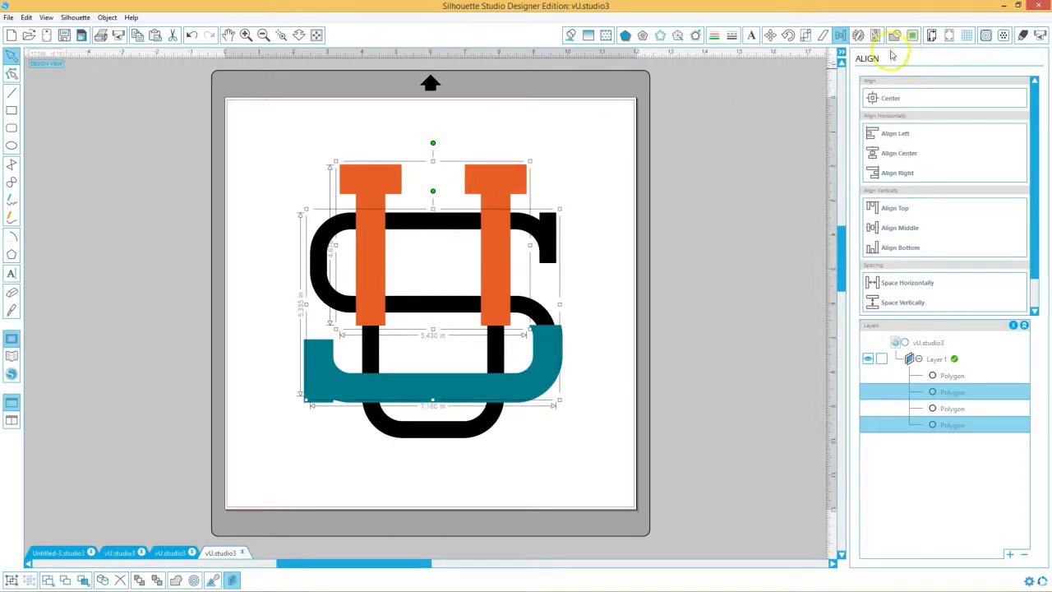
Step: Subtract the orange pieces from the letters via Modify, then bring the teal piece forward
left_click(894, 36)
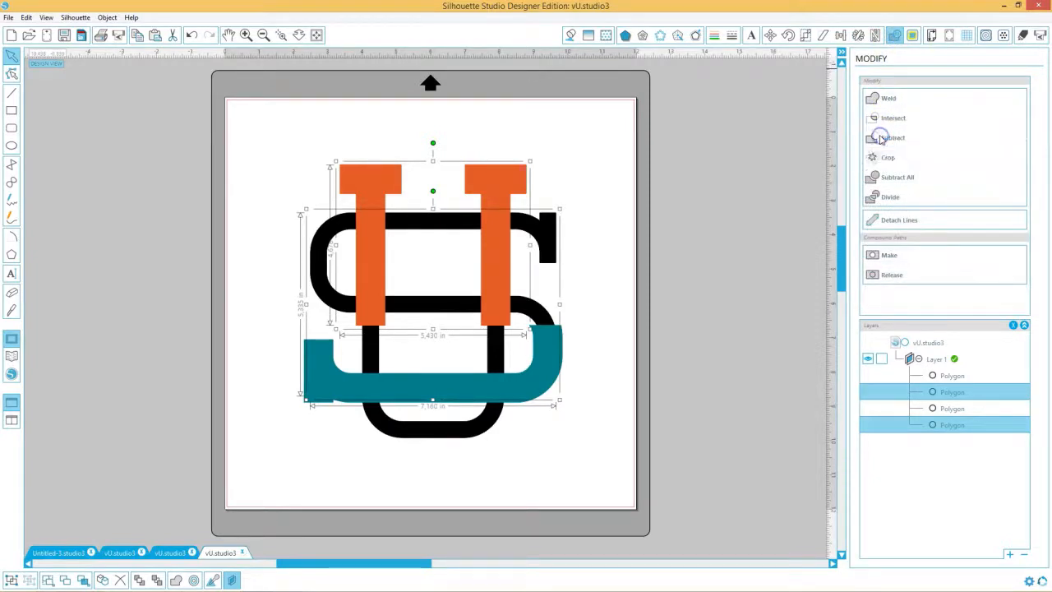
left_click(892, 138)
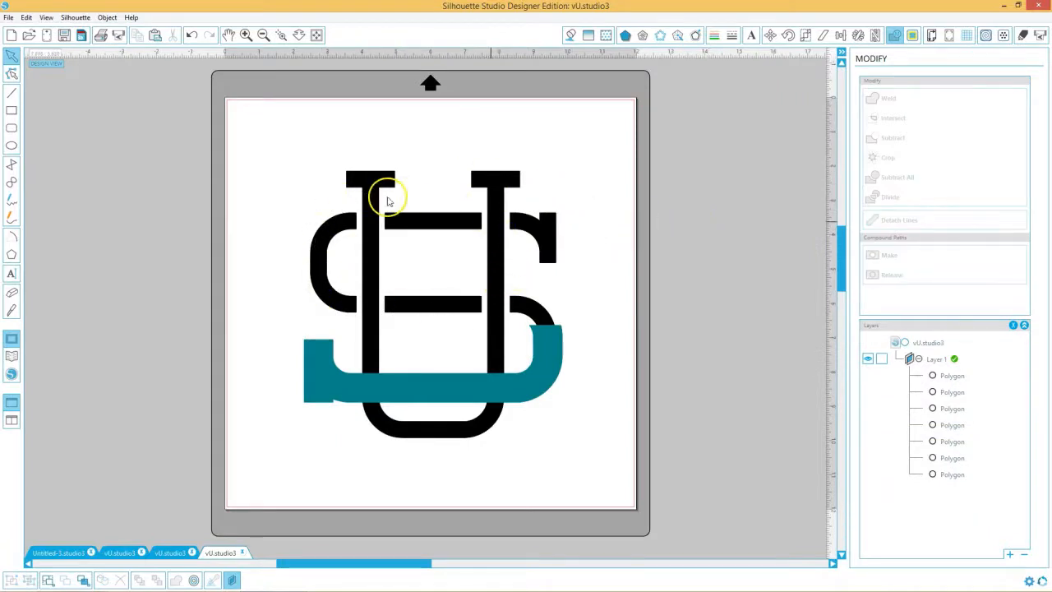
mouse_move(444, 266)
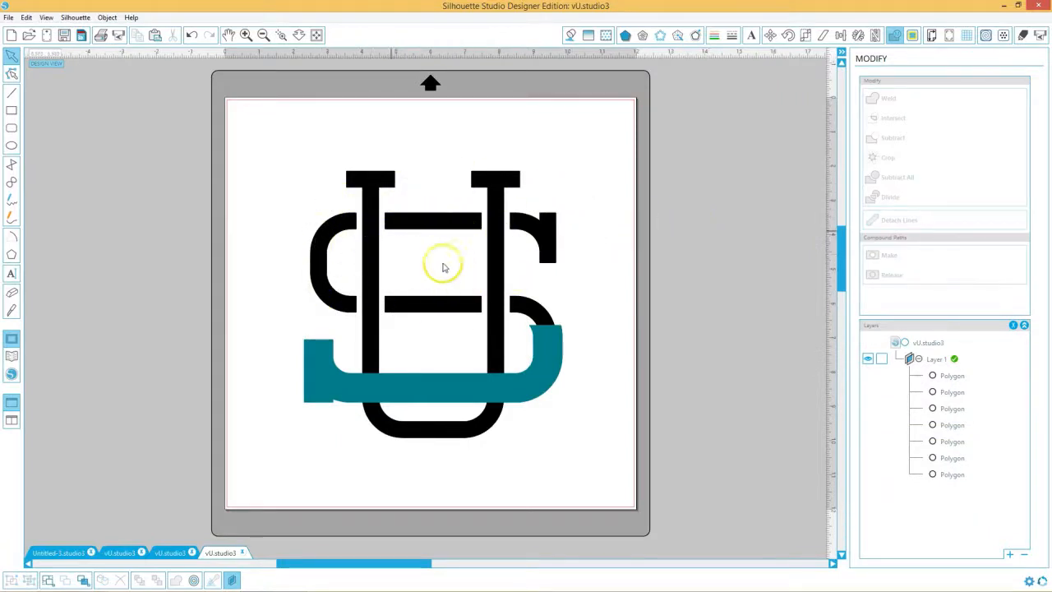
mouse_move(565, 305)
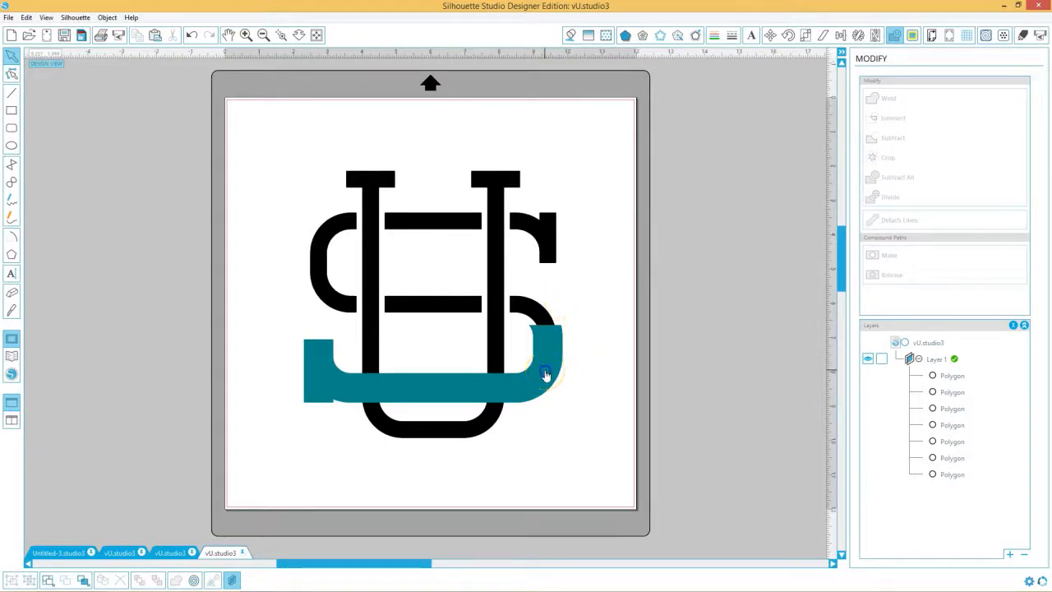
left_click(546, 374)
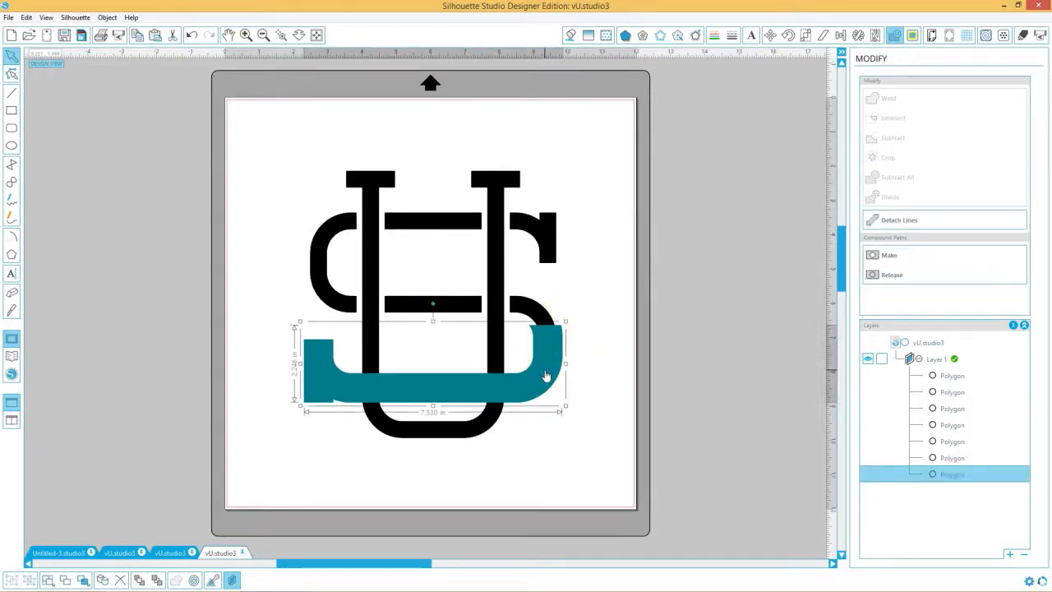
right_click(546, 377)
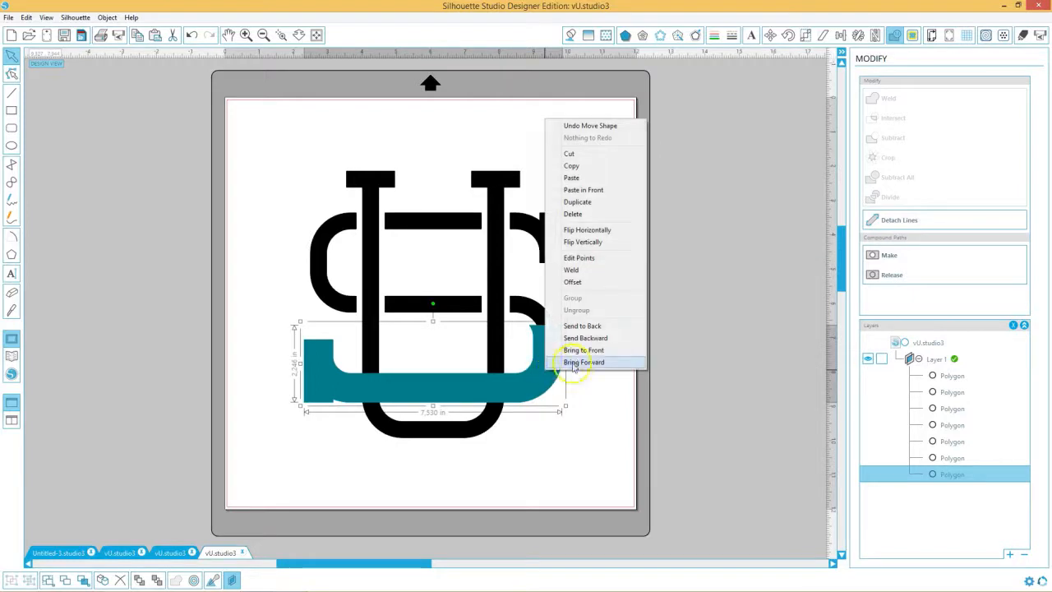
left_click(583, 362)
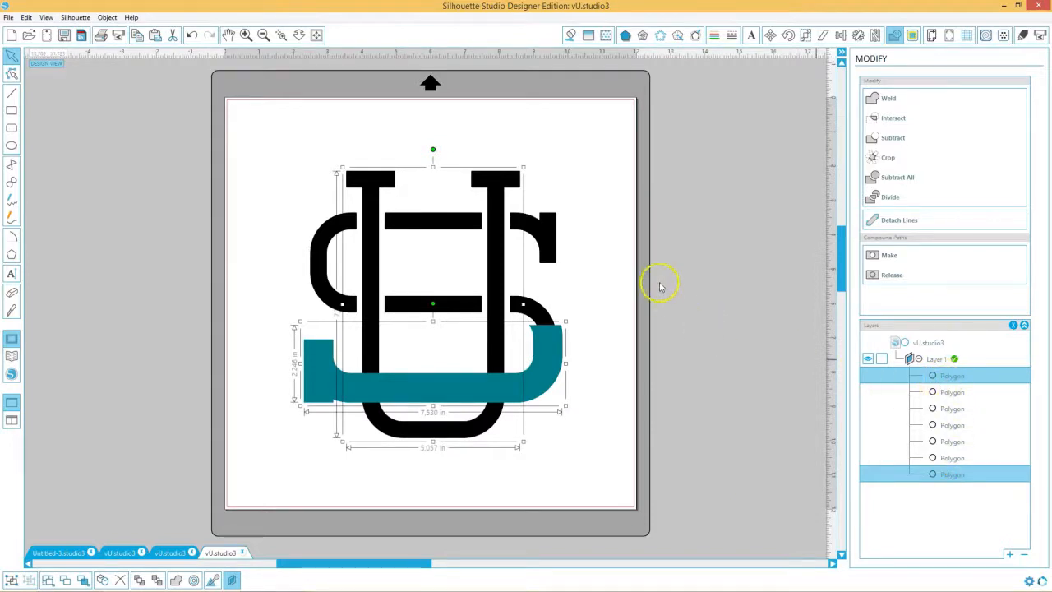
mouse_move(891, 139)
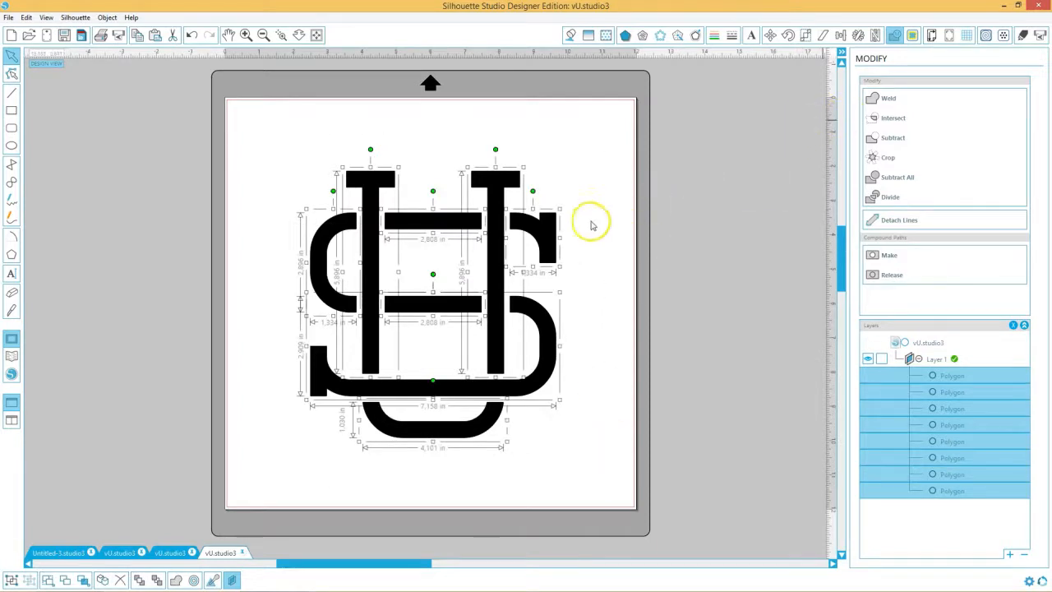
Step: Group all the black monogram pieces into one design
right_click(591, 223)
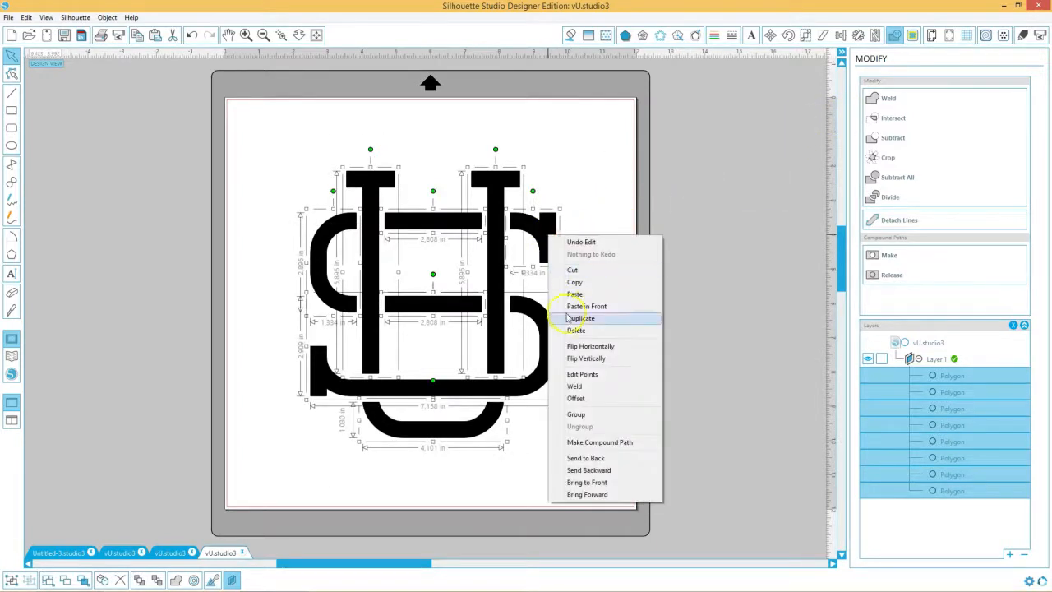
left_click(576, 414)
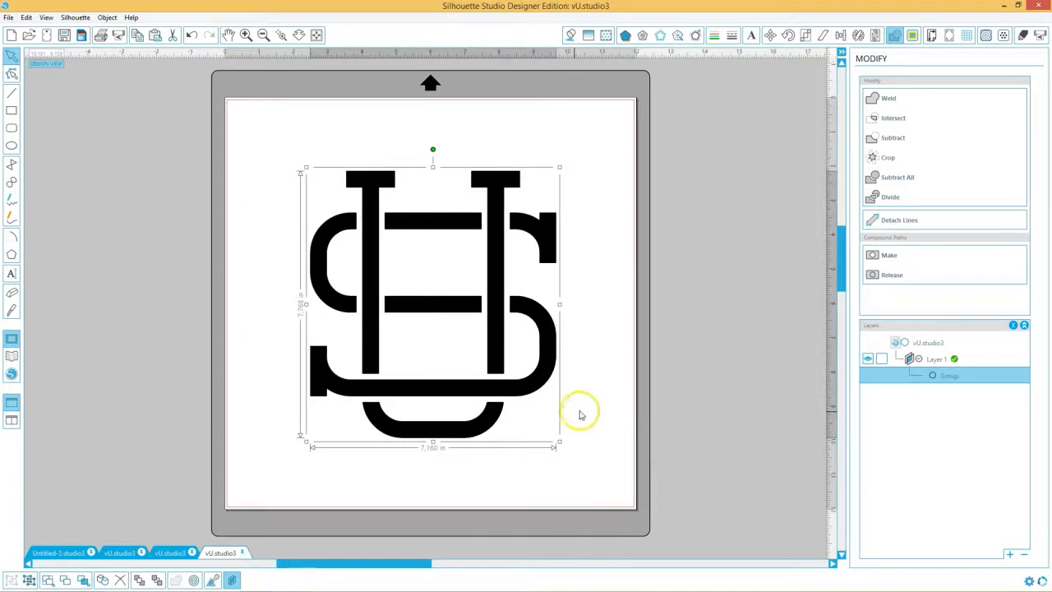
mouse_move(600, 298)
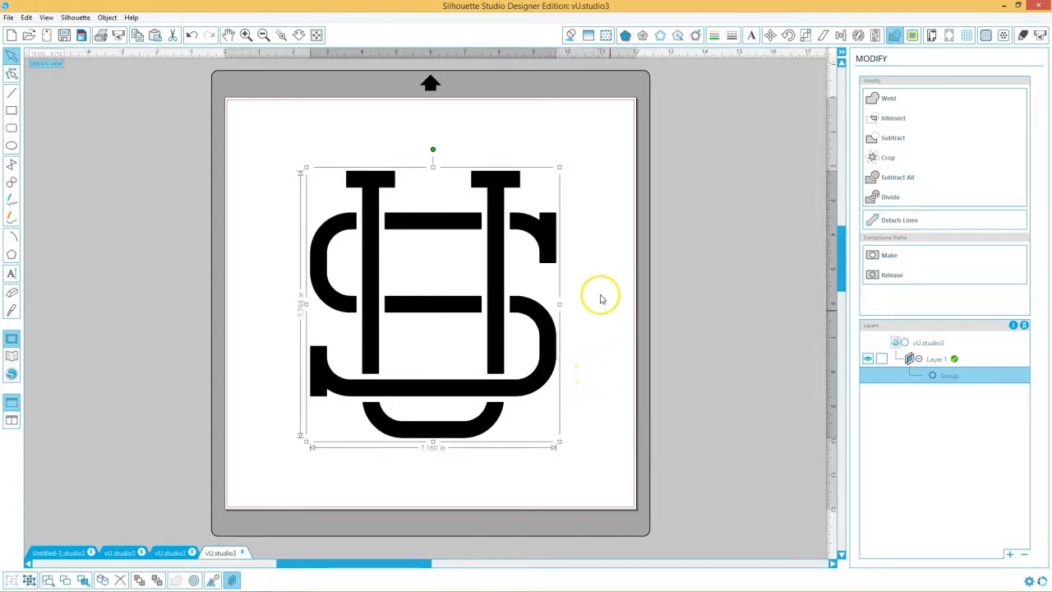
mouse_move(545, 329)
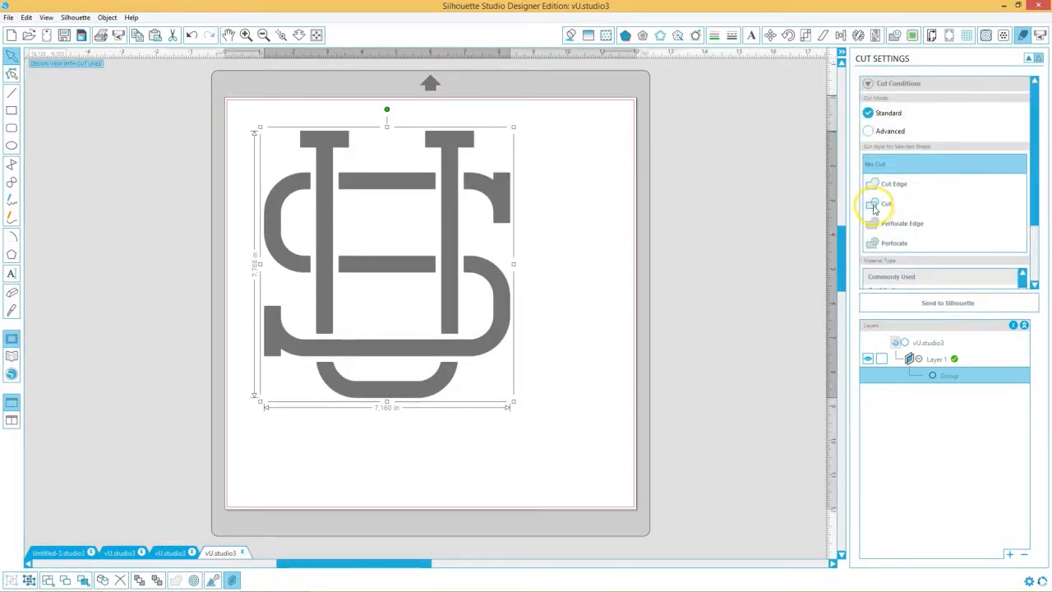
Step: Set the grouped US monogram to Cut so it shows as grey cut lines
left_click(887, 204)
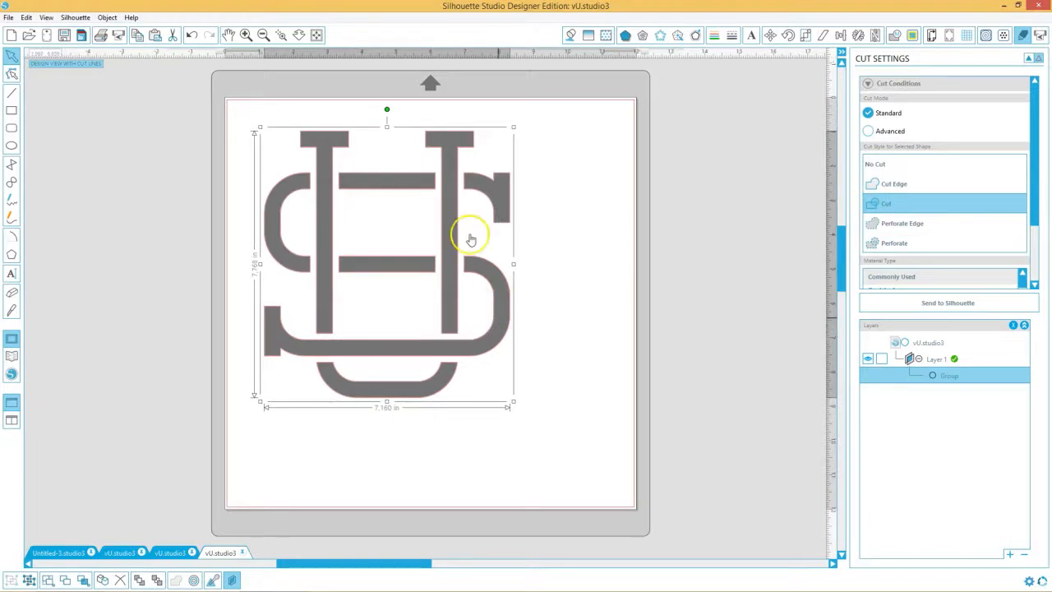
mouse_move(541, 312)
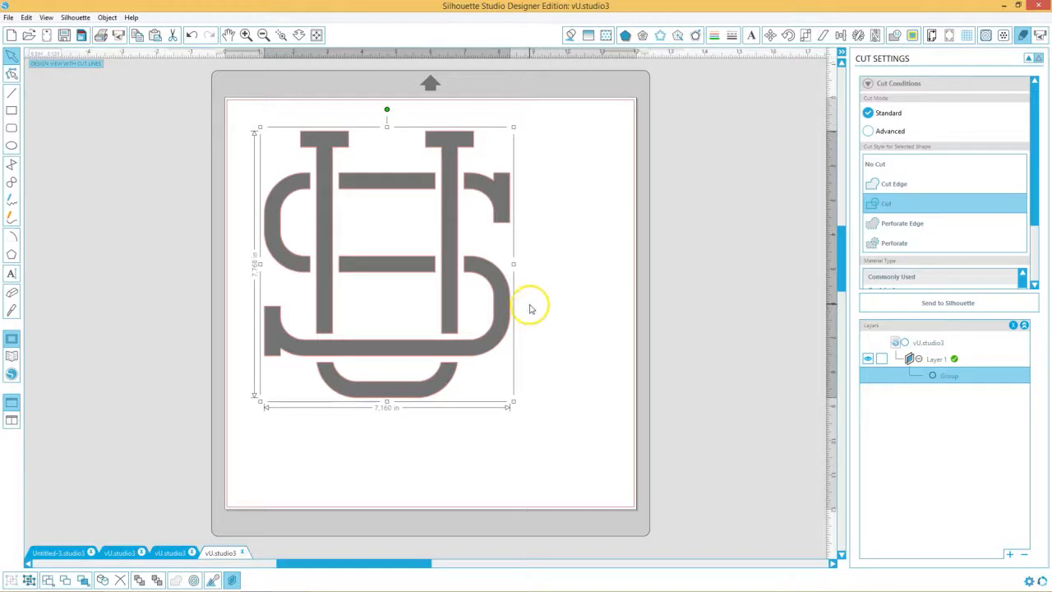
mouse_move(532, 301)
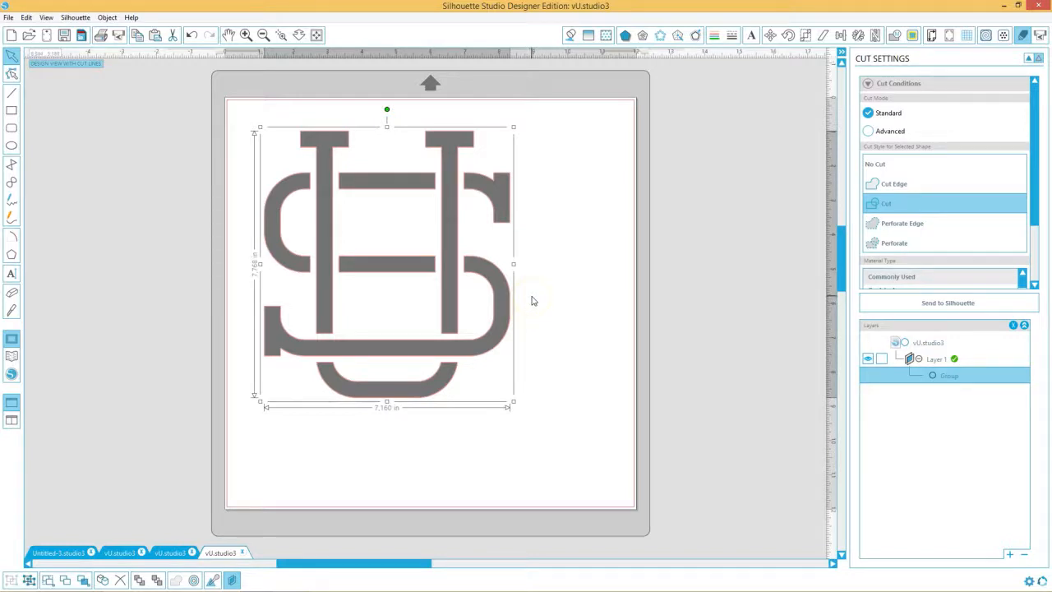
mouse_move(536, 316)
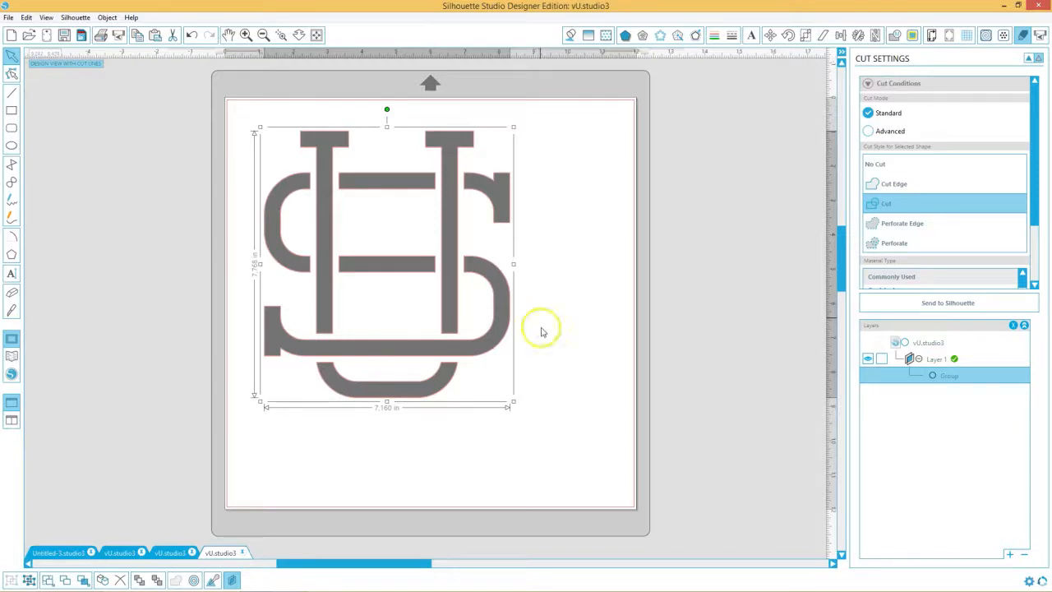
mouse_move(312, 240)
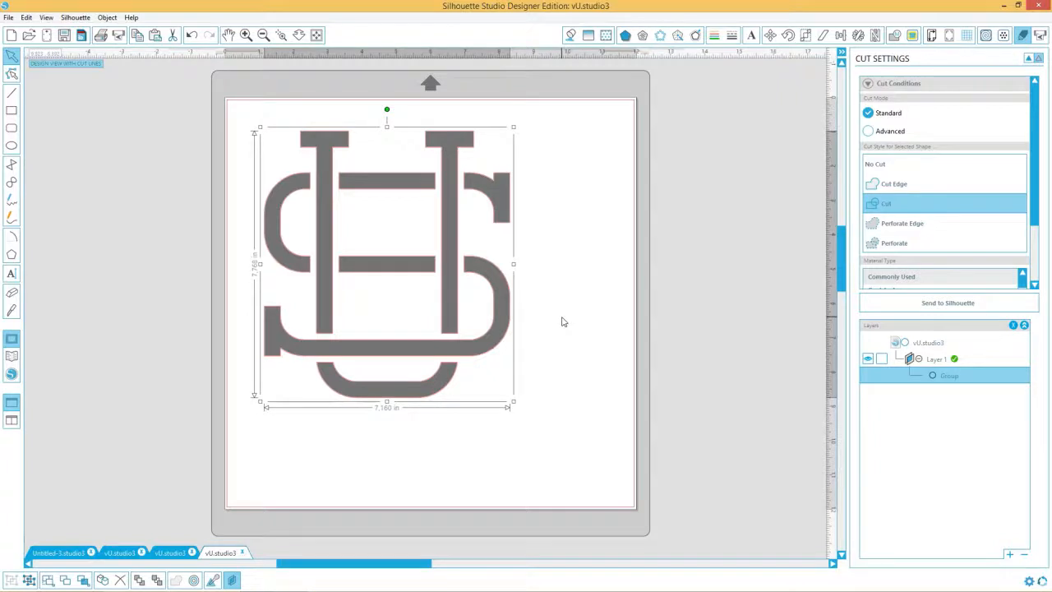
mouse_move(562, 295)
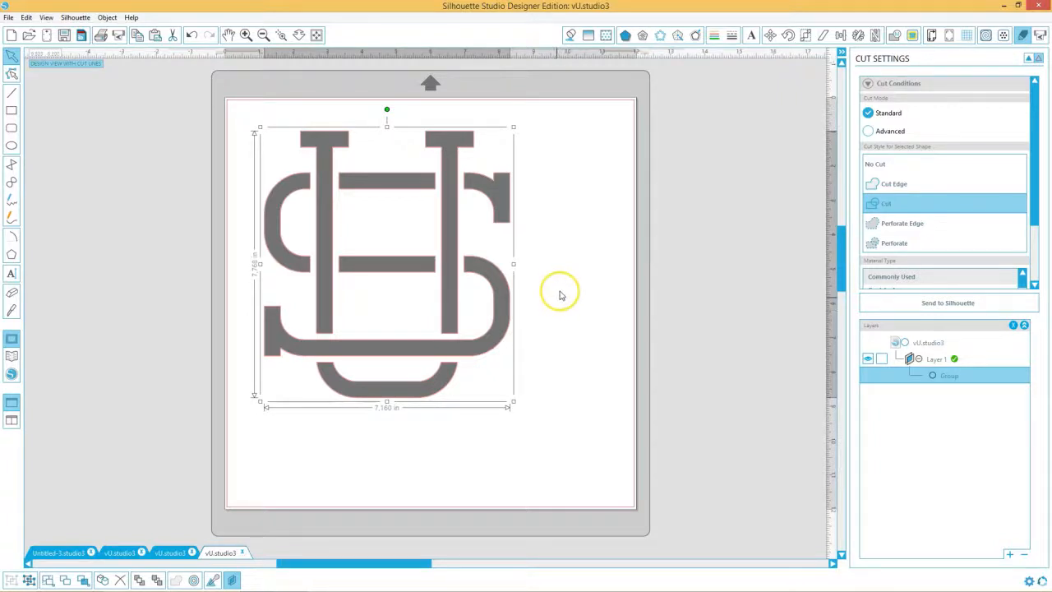
mouse_move(557, 303)
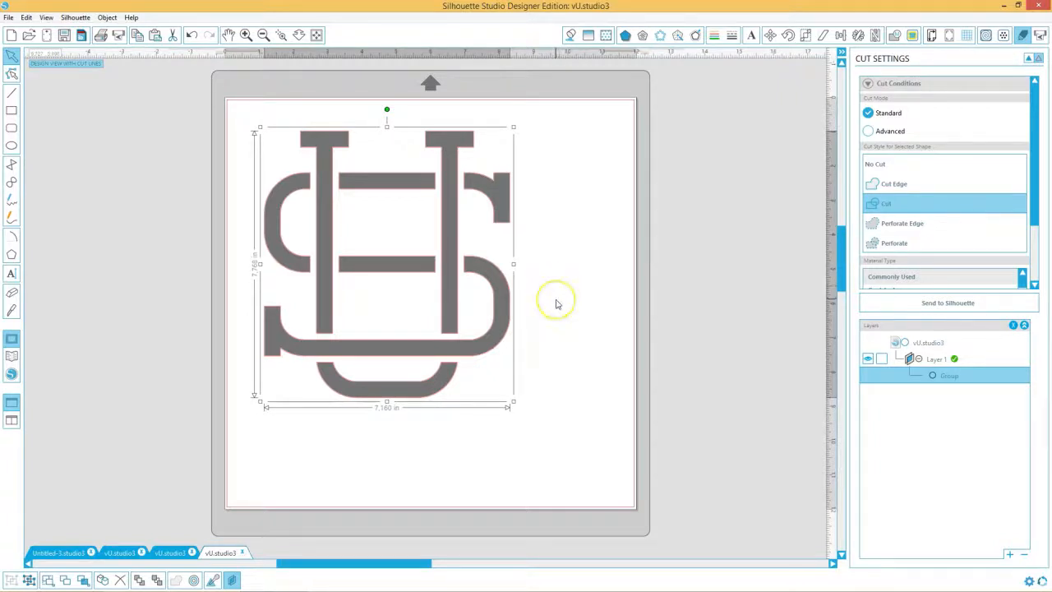
mouse_move(185, 451)
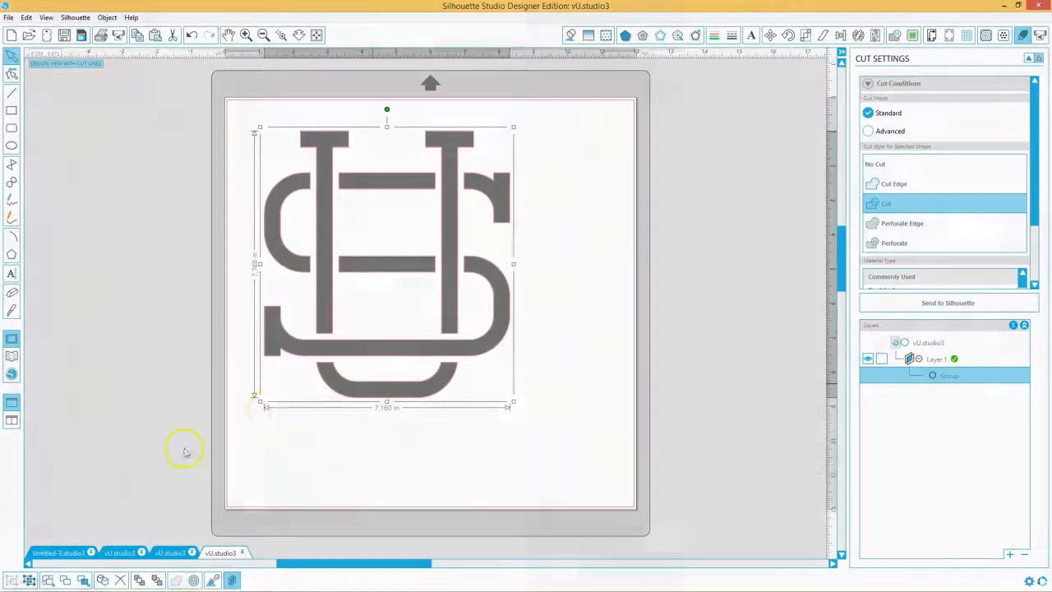